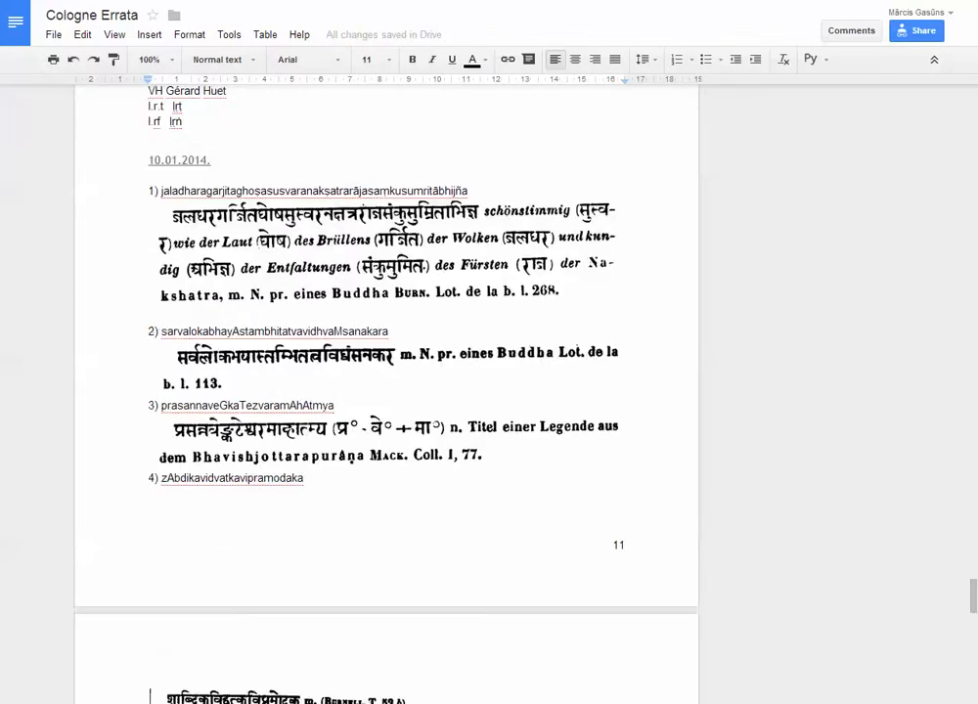
Scroll through the numbered typo entries of the Cologne Errata document.
scroll("down", 3)
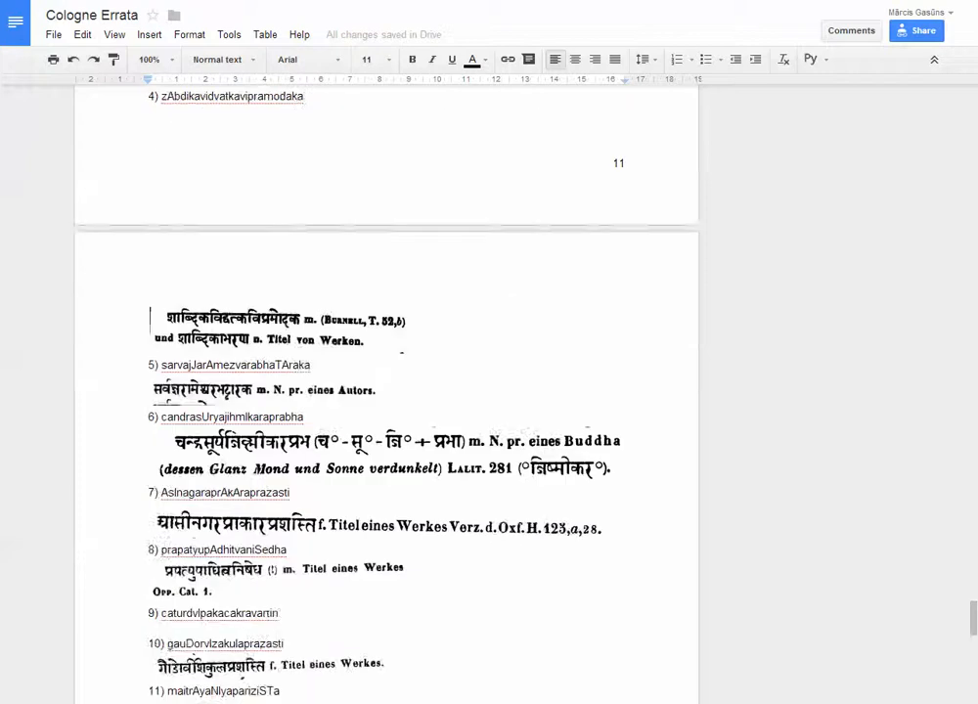
scroll("down", 3)
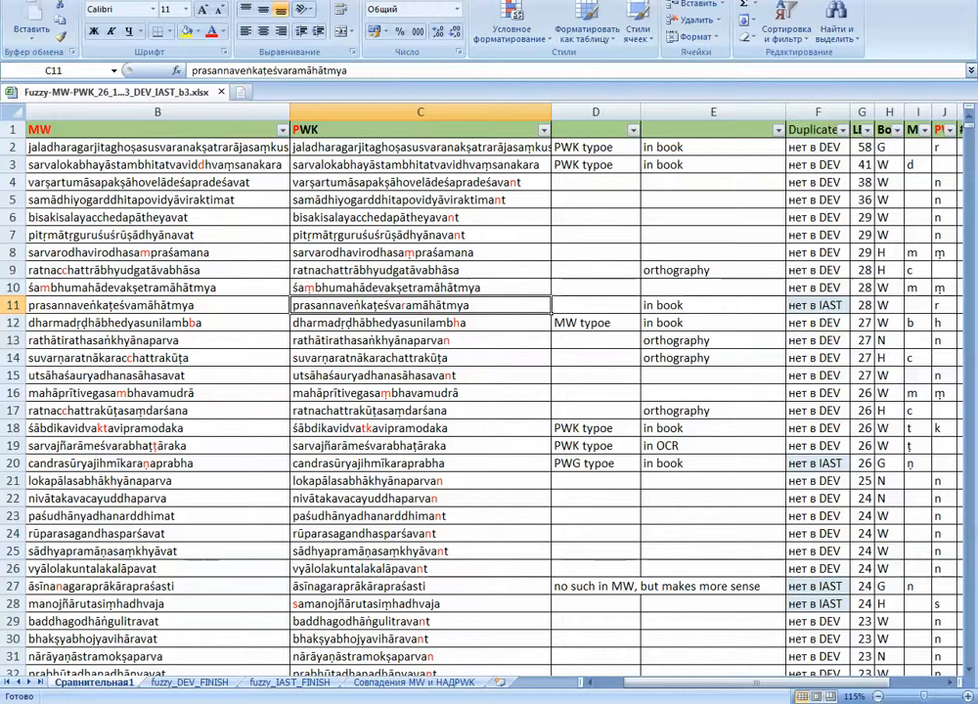
left_click(595, 323)
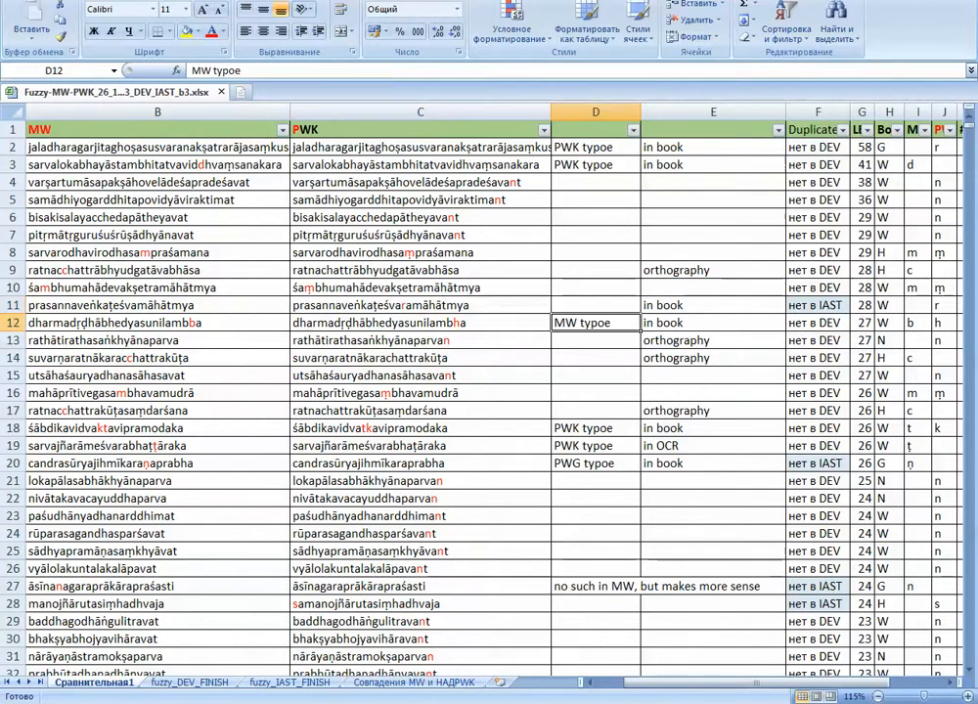
left_click(594, 164)
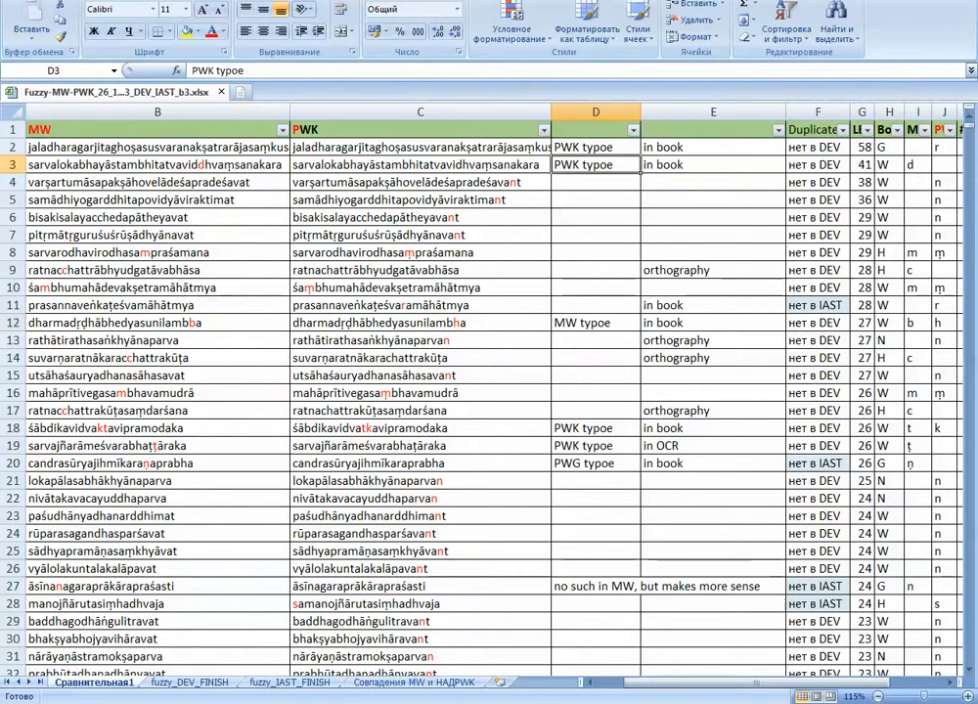
left_click(595, 427)
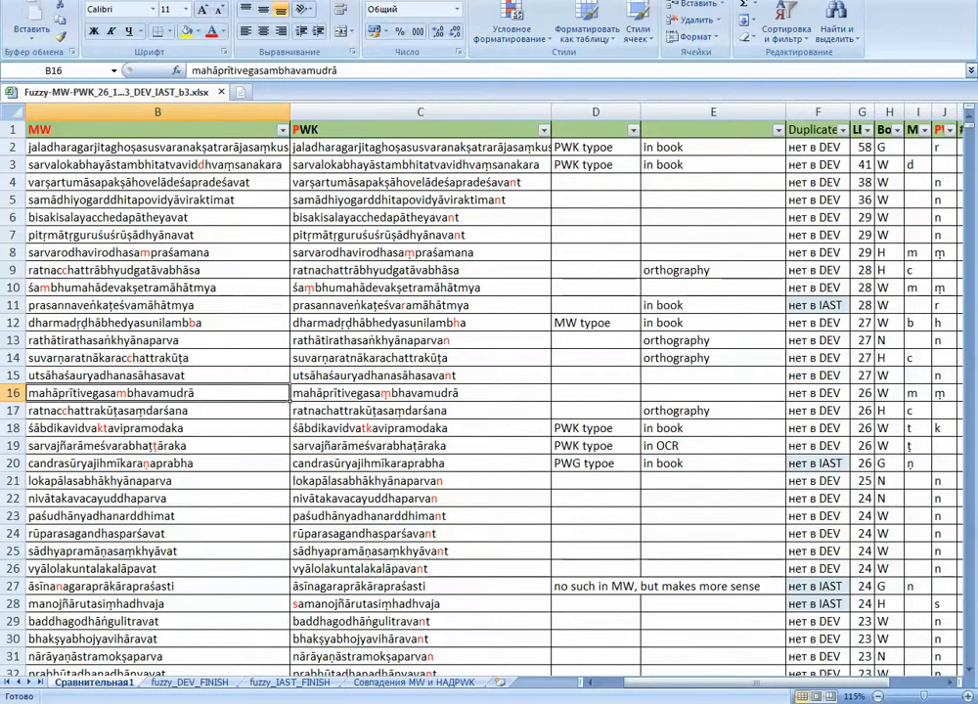
left_click(154, 234)
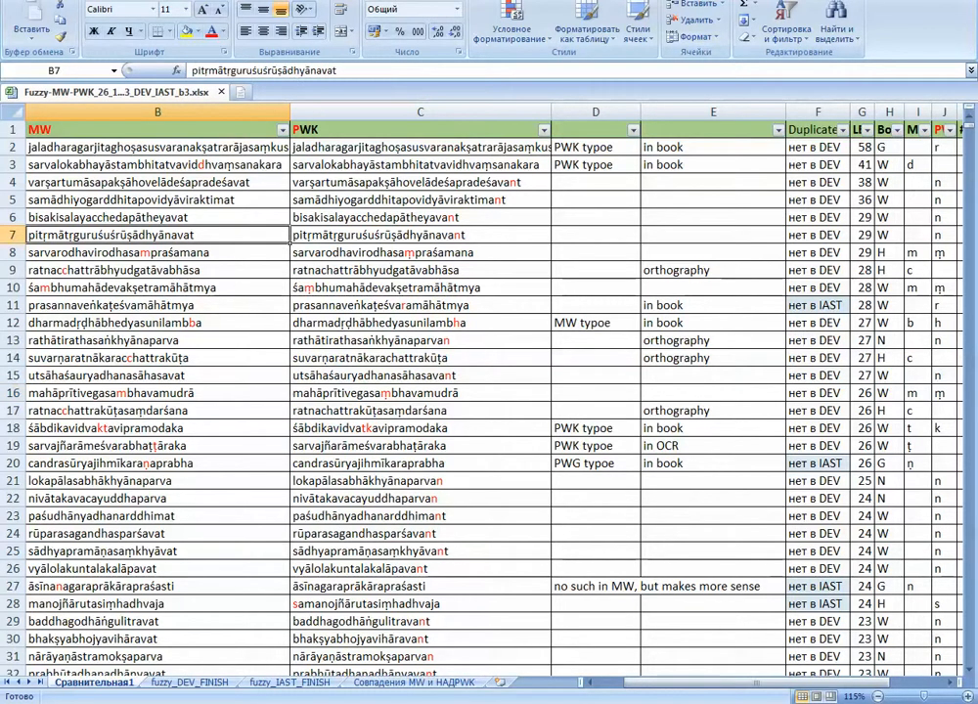
left_click(421, 235)
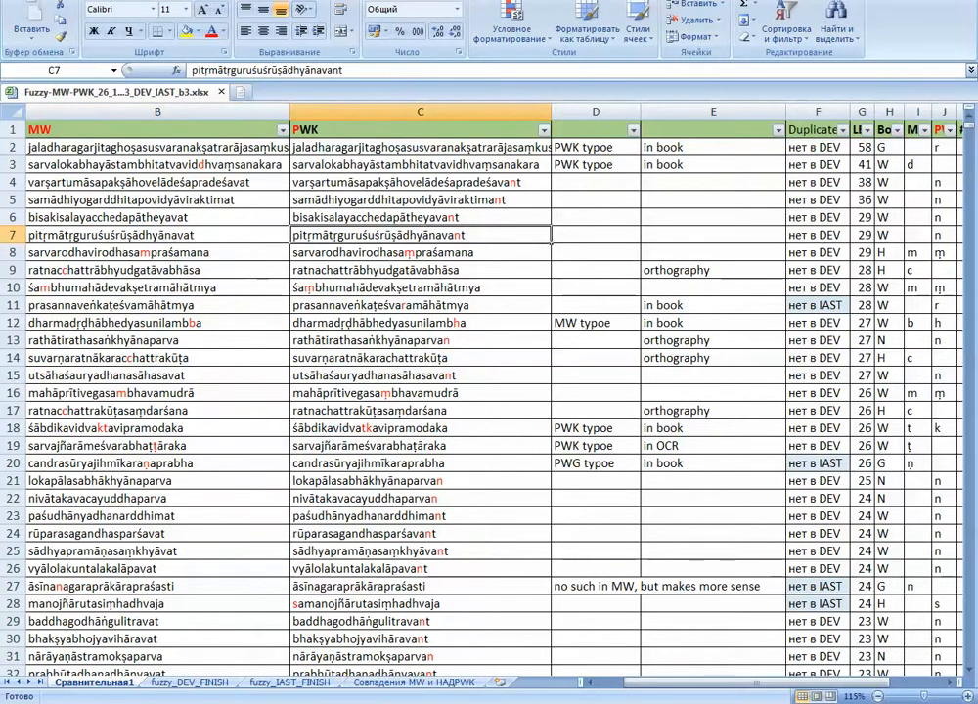
left_click(157, 217)
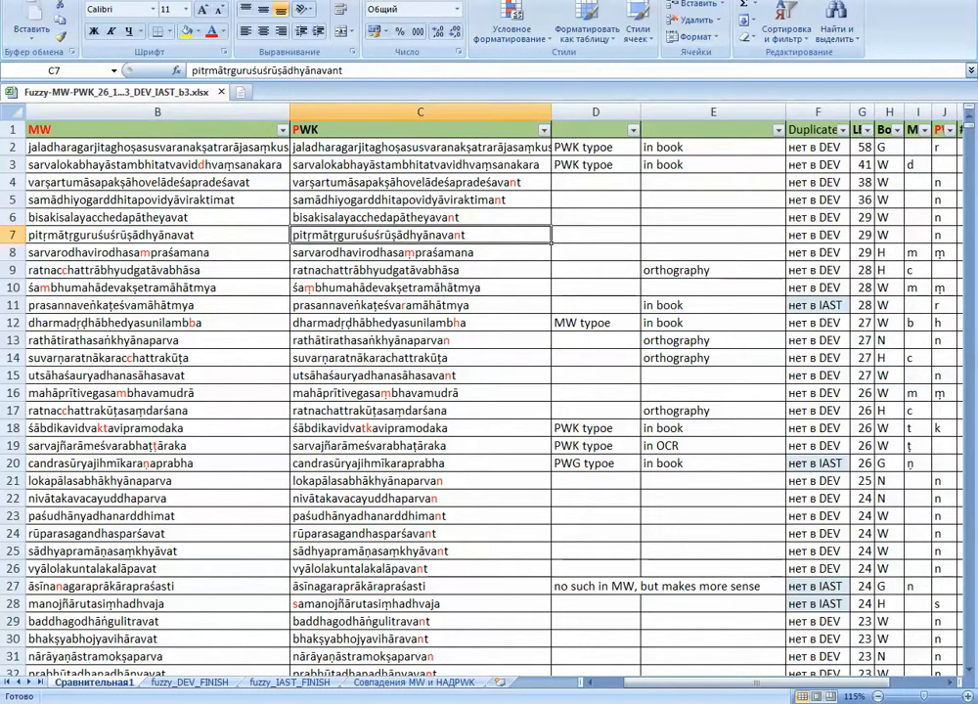
left_click(157, 234)
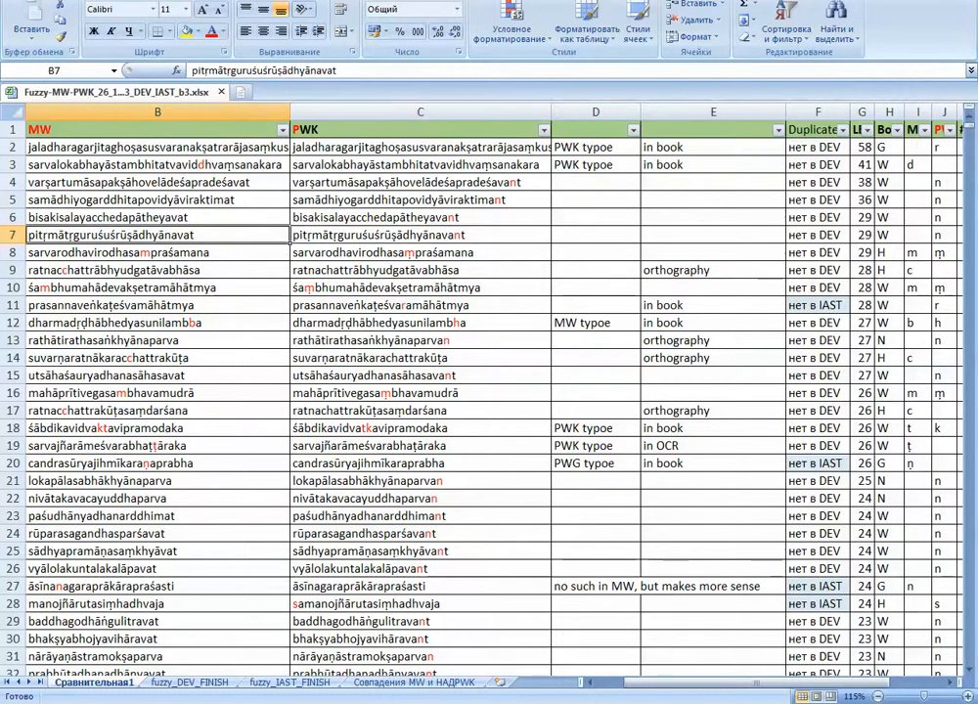
left_click(418, 235)
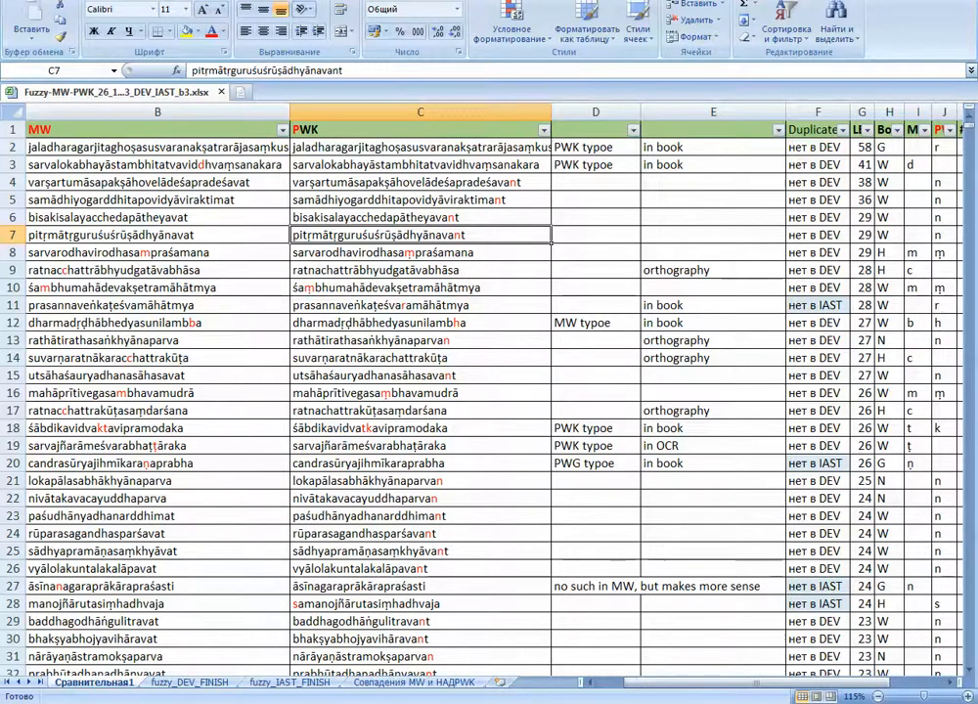
Scroll the comparison list past row 130 and select varṣagaṇitapaddhati in cell B117.
scroll("down", 3)
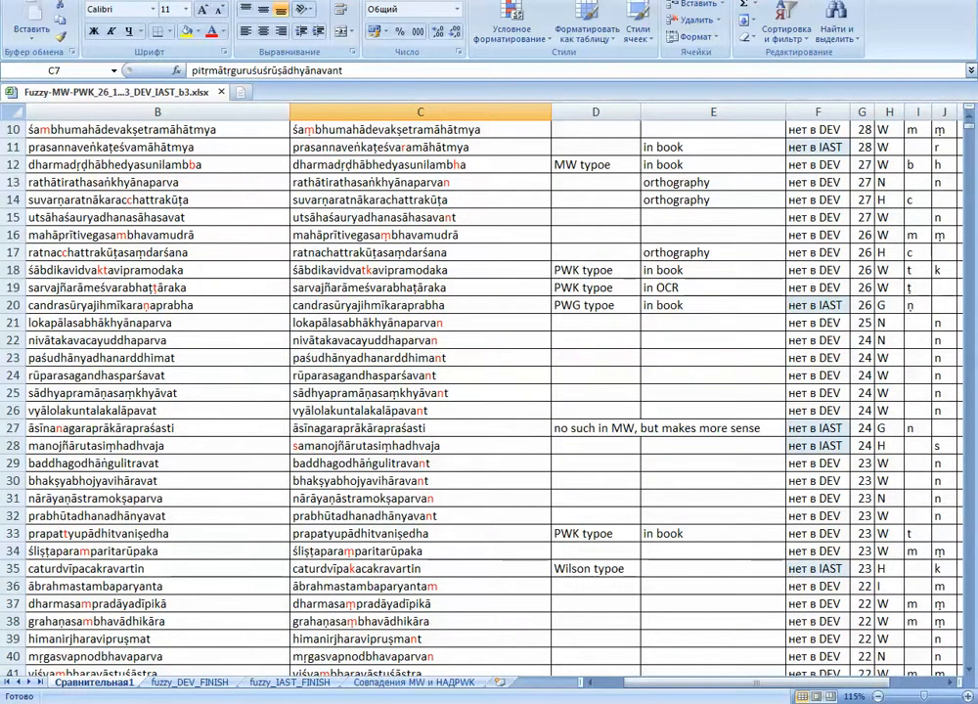
scroll("down", 3)
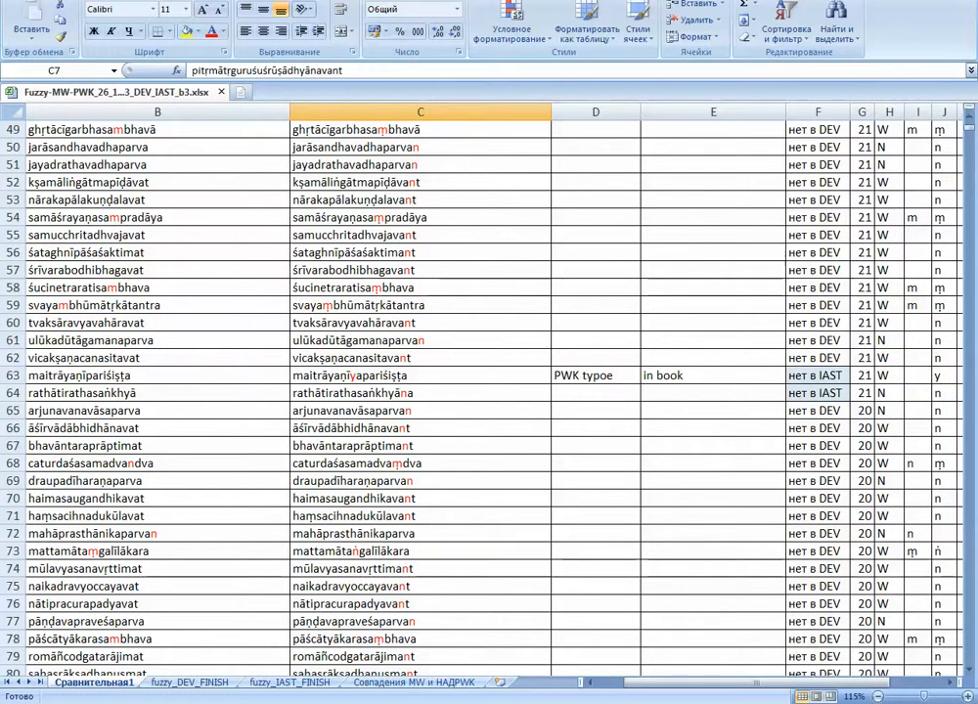
scroll("down", 3)
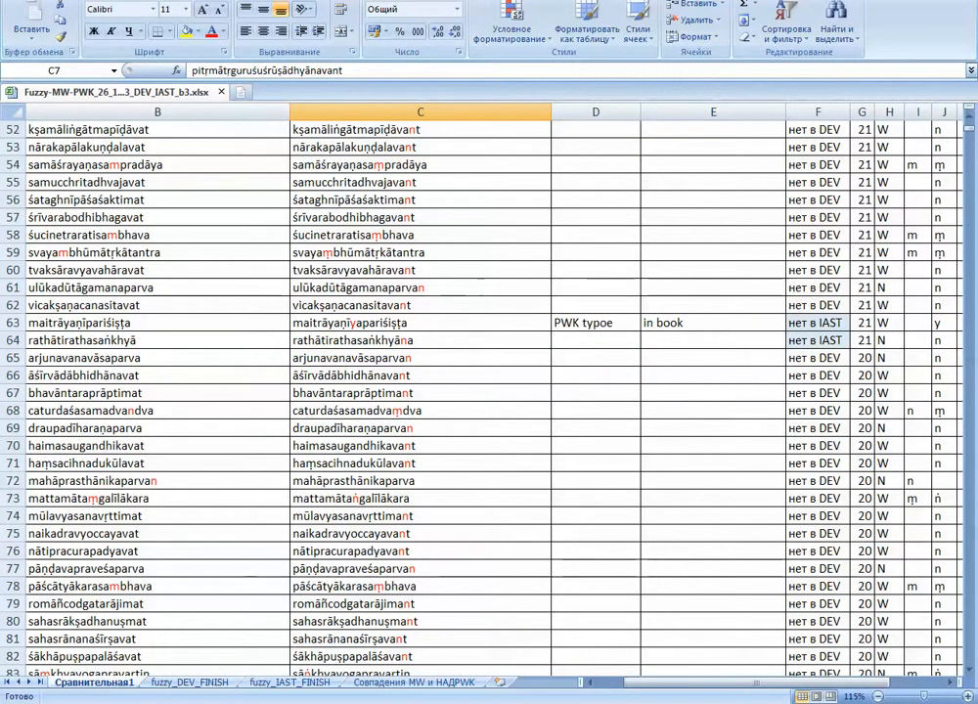
scroll("down", 3)
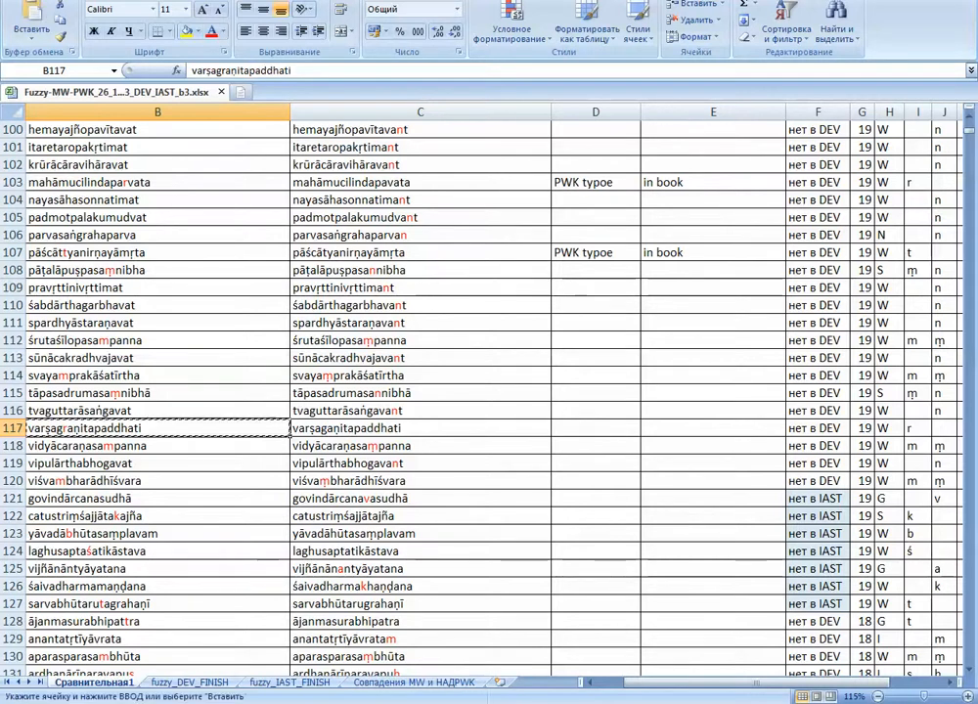
left_click(712, 427)
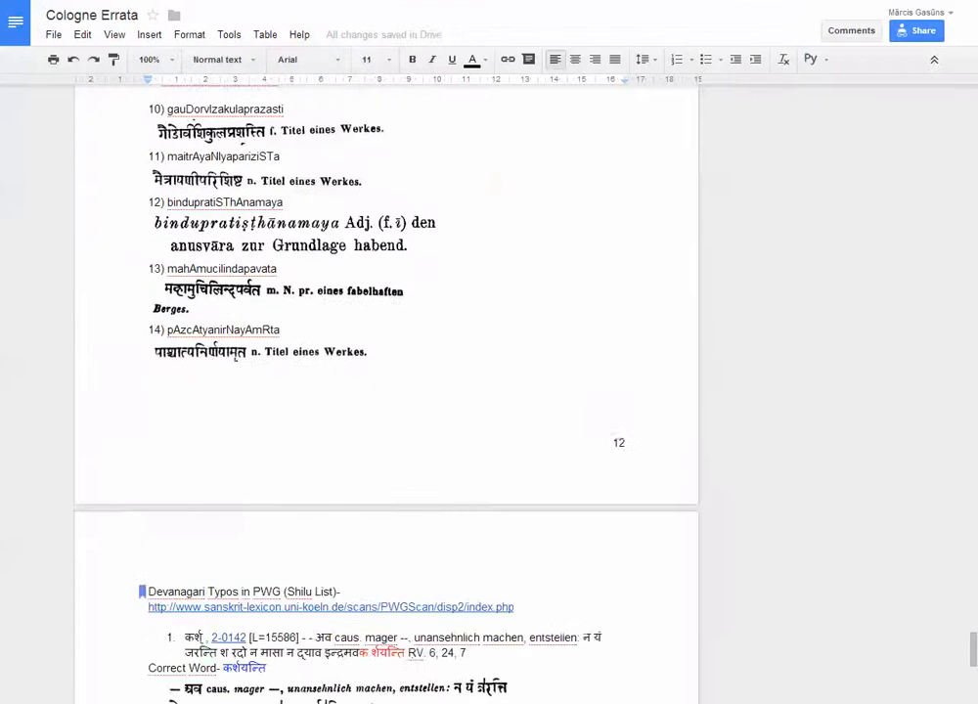
Add entry '15) varSagaNitapaddhati' after item 14 and start its PWK lookup.
left_click(373, 360)
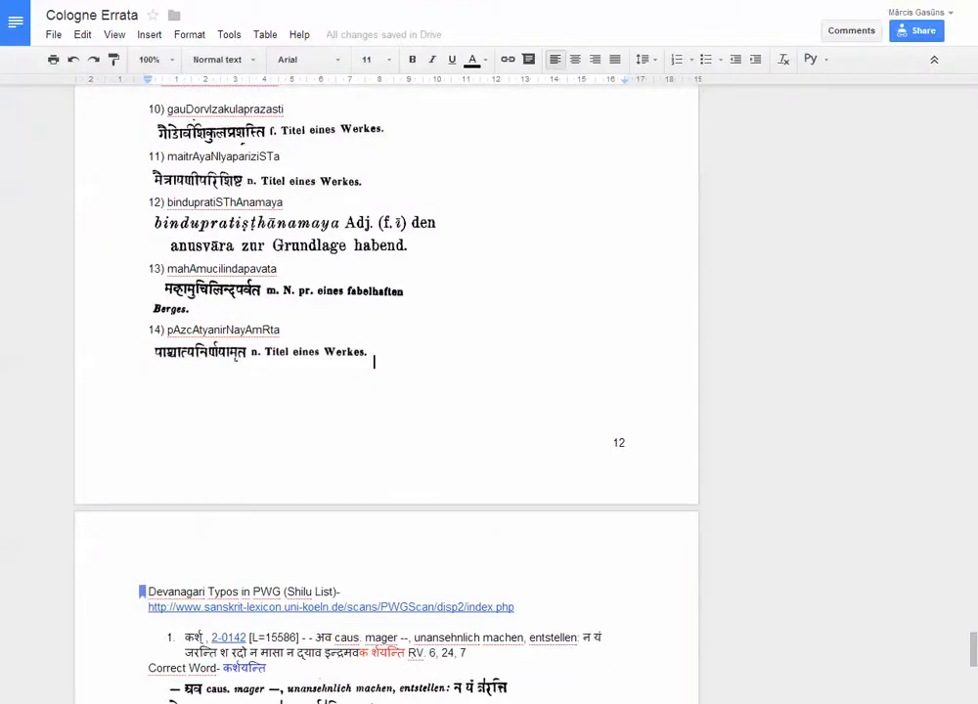
type("15)")
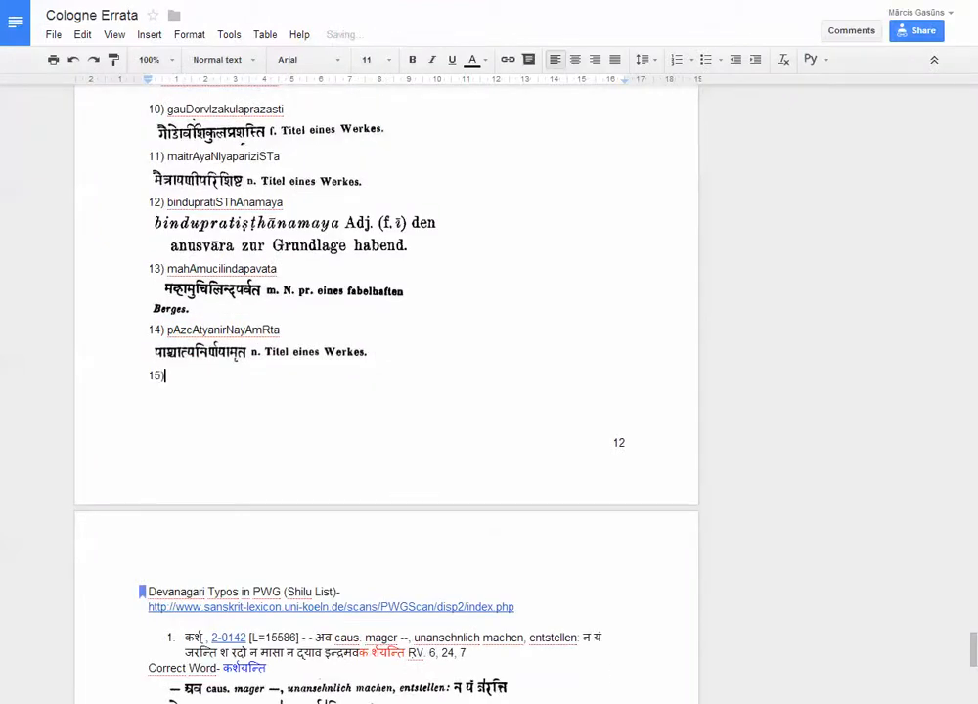
type("varSagaNitapaddhati")
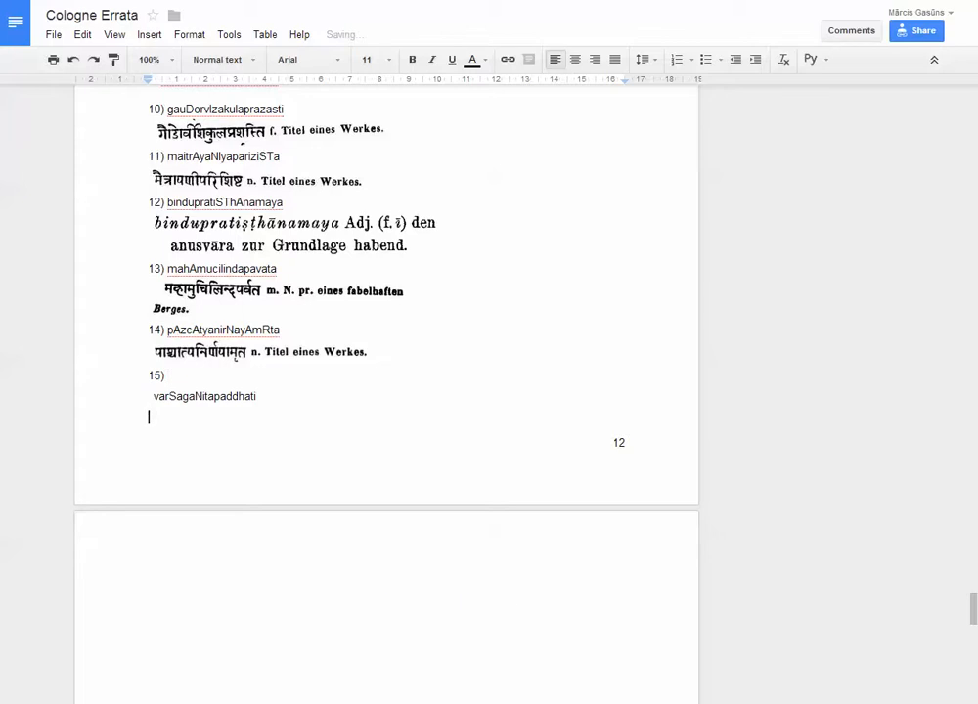
left_click(167, 375)
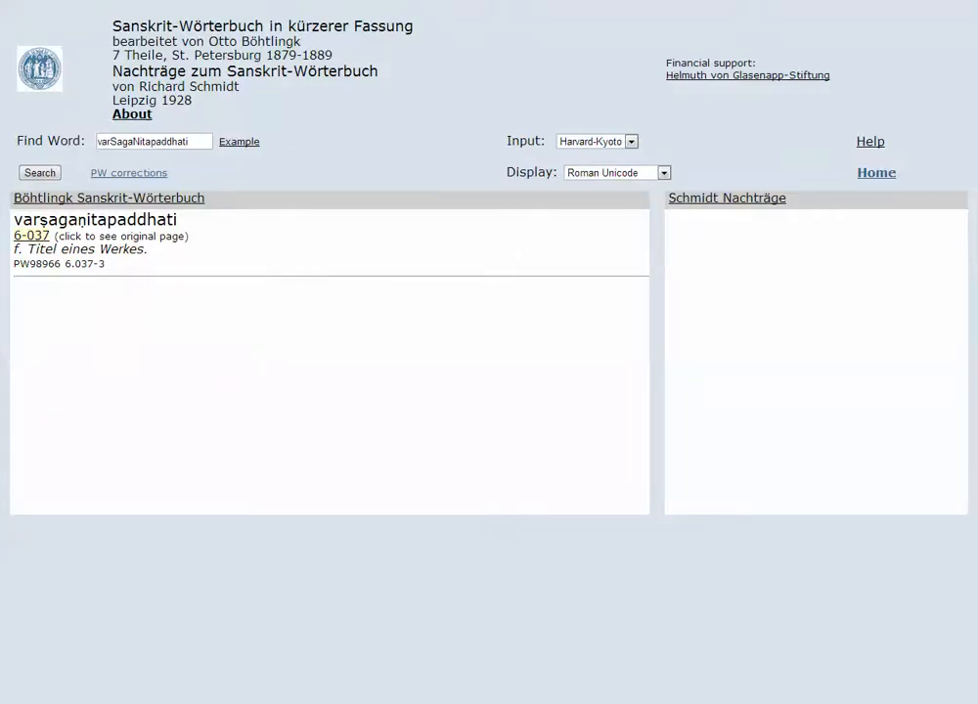
Review the PWK result for varSagaNitapaddhati and go back to the Excel list.
left_click(32, 235)
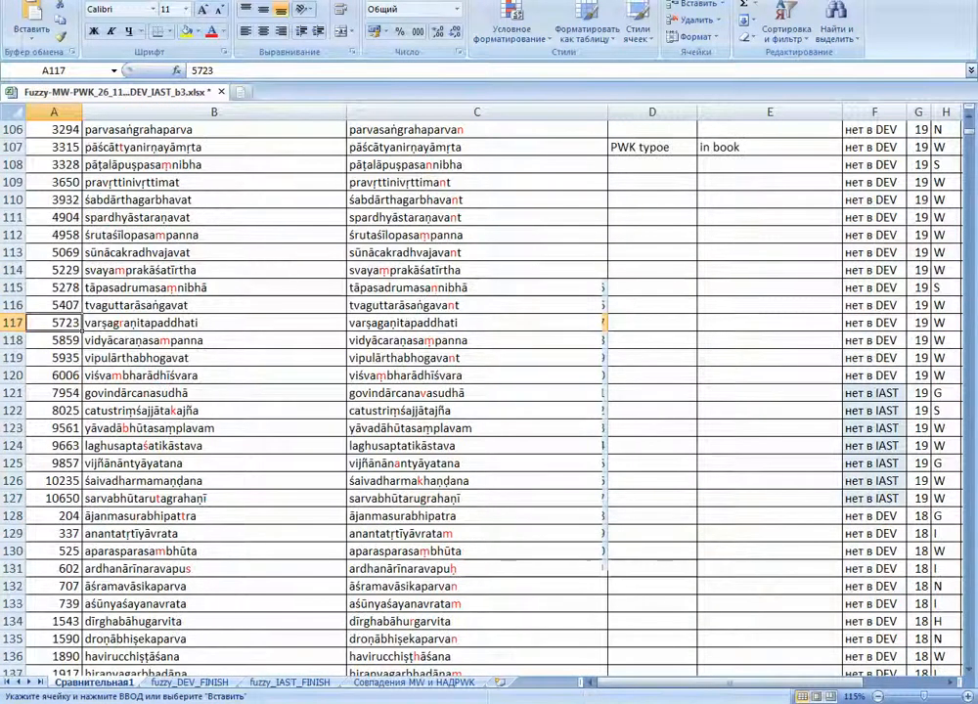
Copy the 'PWK typoe' / 'in book' notes from row 107 into row 117.
left_click(652, 146)
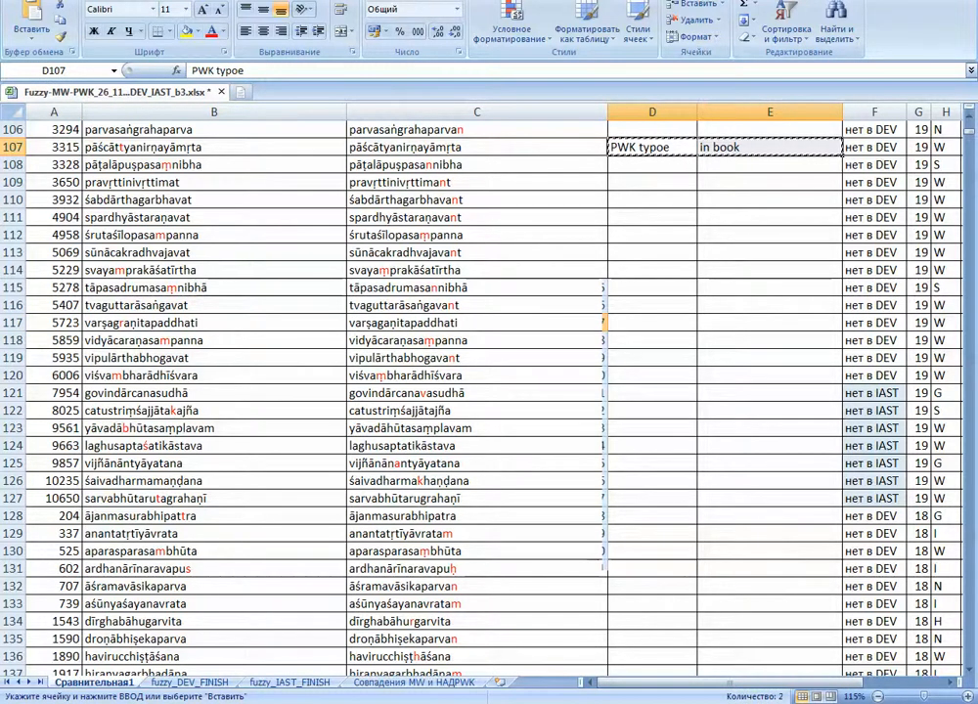
left_click(652, 323)
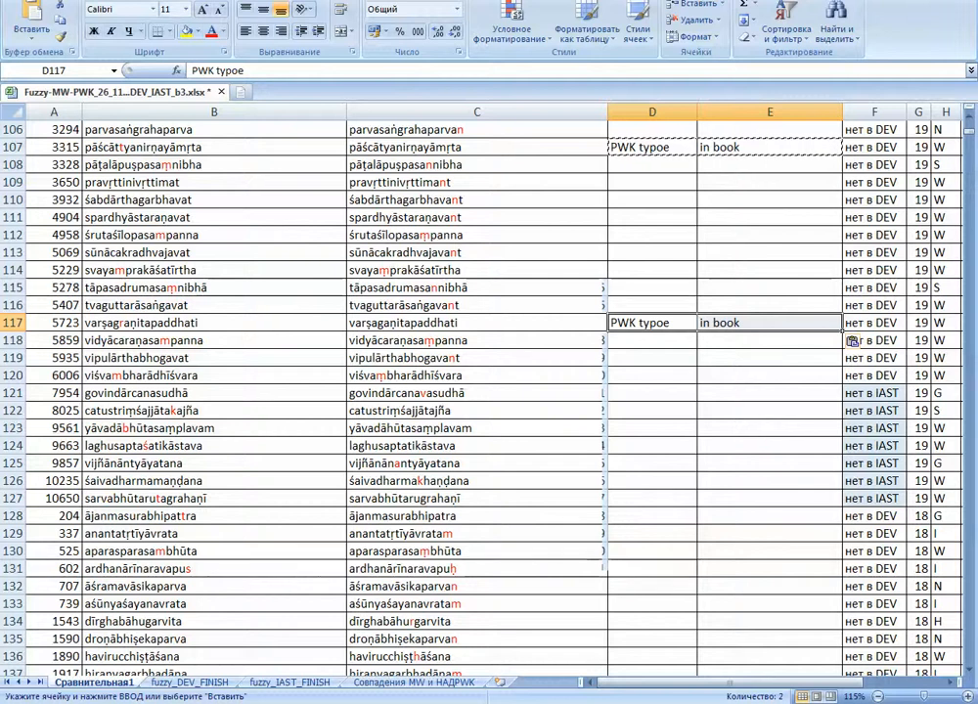
left_click(651, 391)
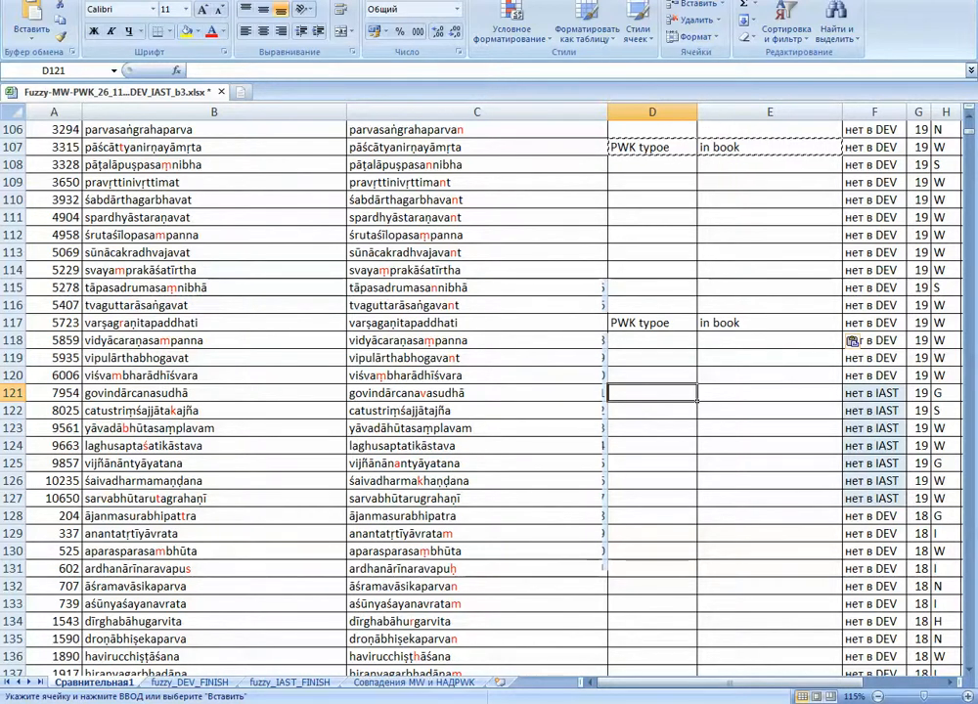
scroll("down", 3)
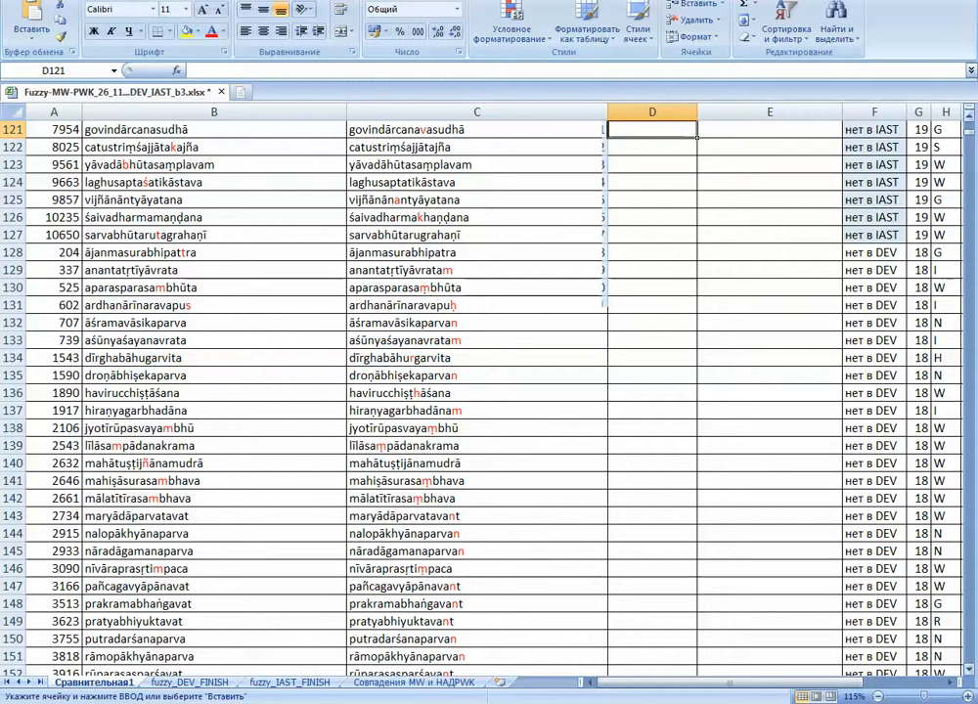
scroll("down", 3)
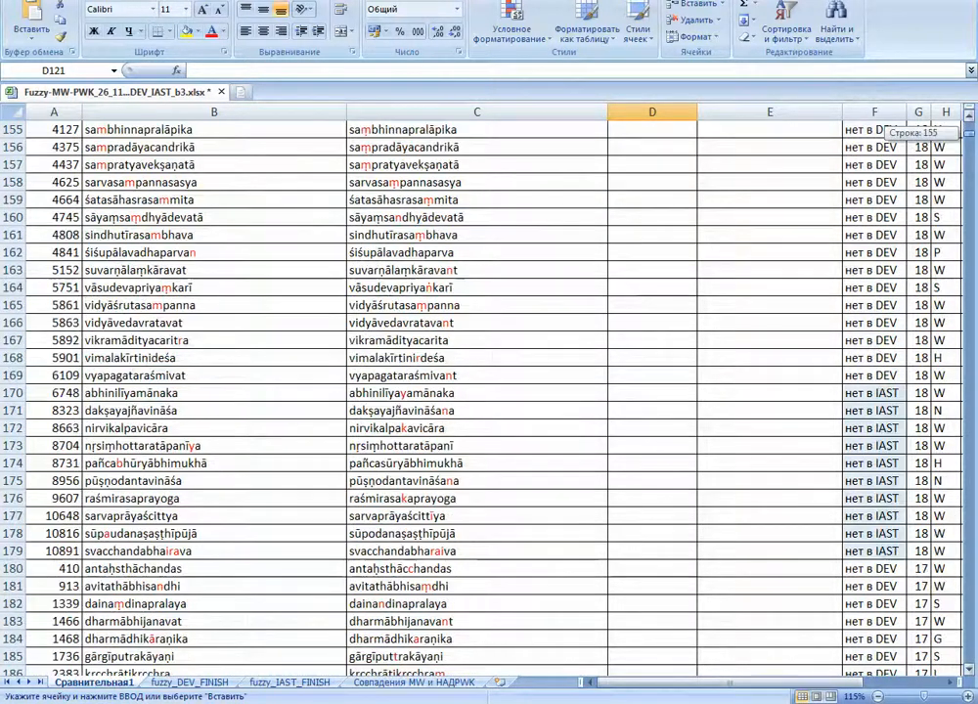
scroll("down", 3)
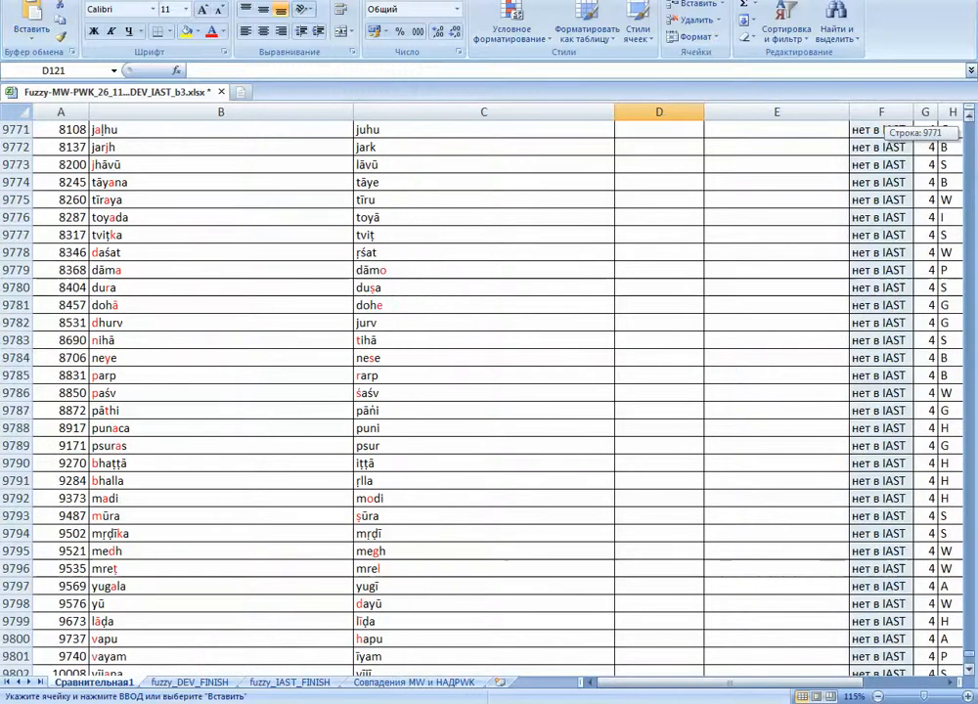
scroll("down", 3)
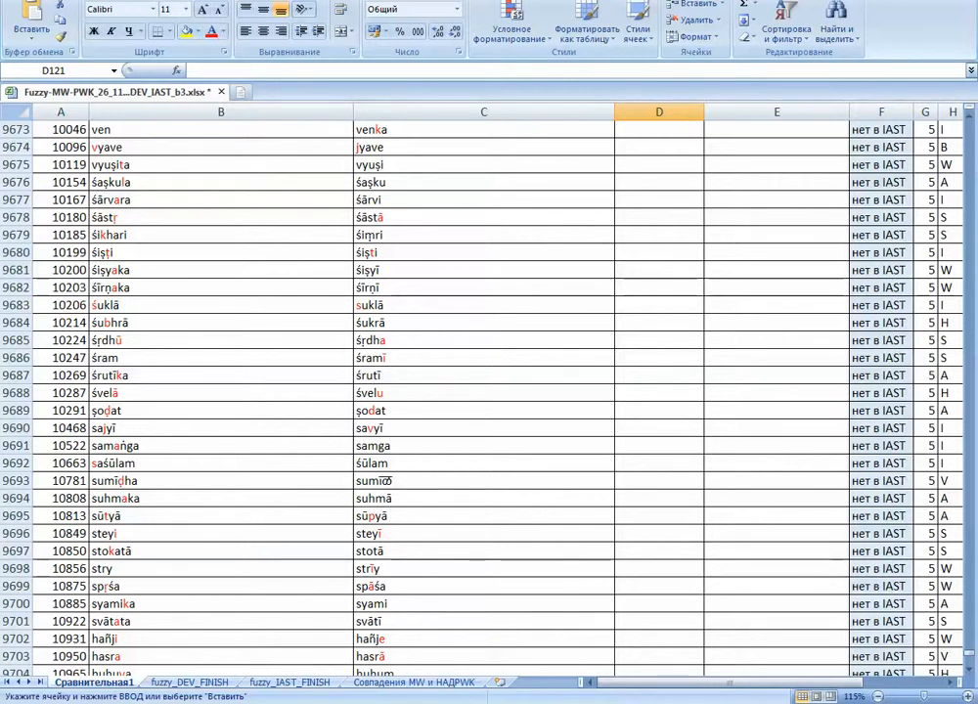
scroll("up", 3)
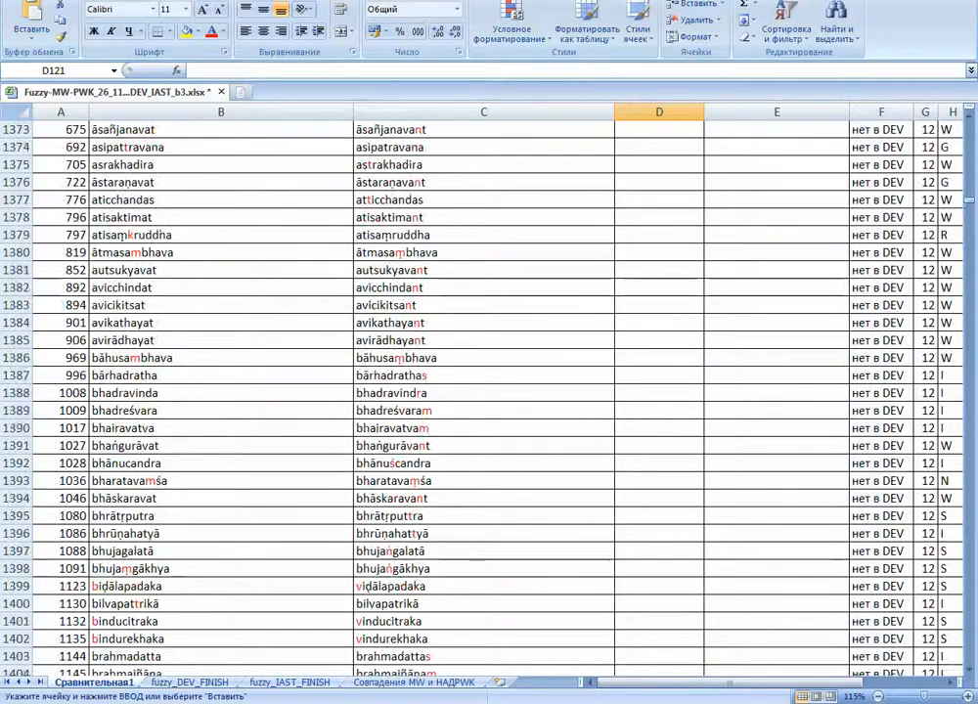
scroll("up", 3)
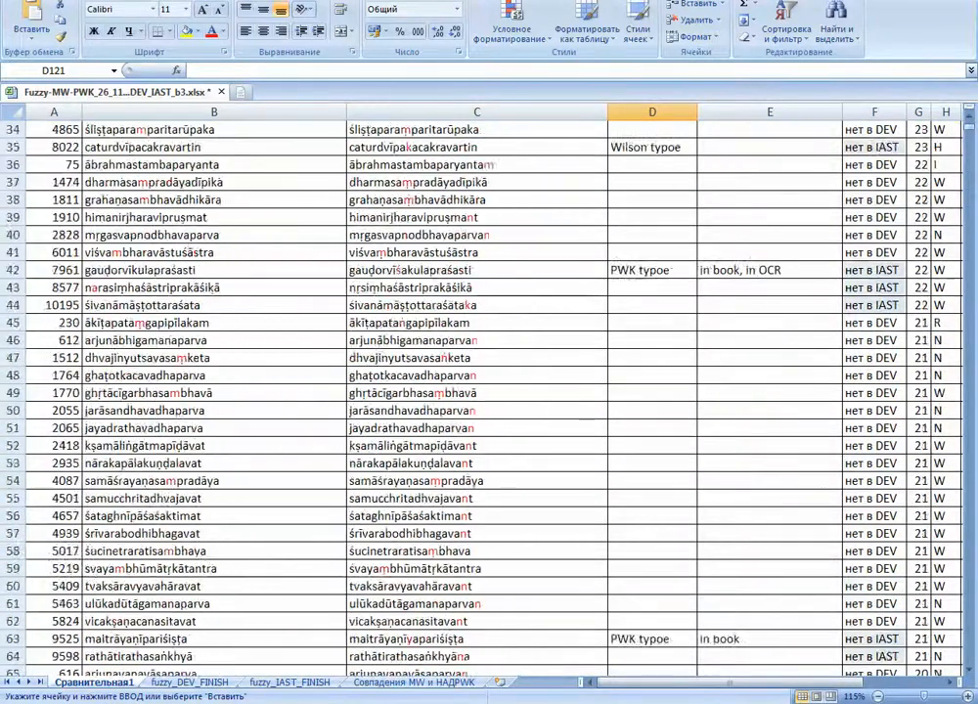
Select govindārcanasudhā in B121 and view its Harvard-Kyoto spelling in K121.
scroll("down", 3)
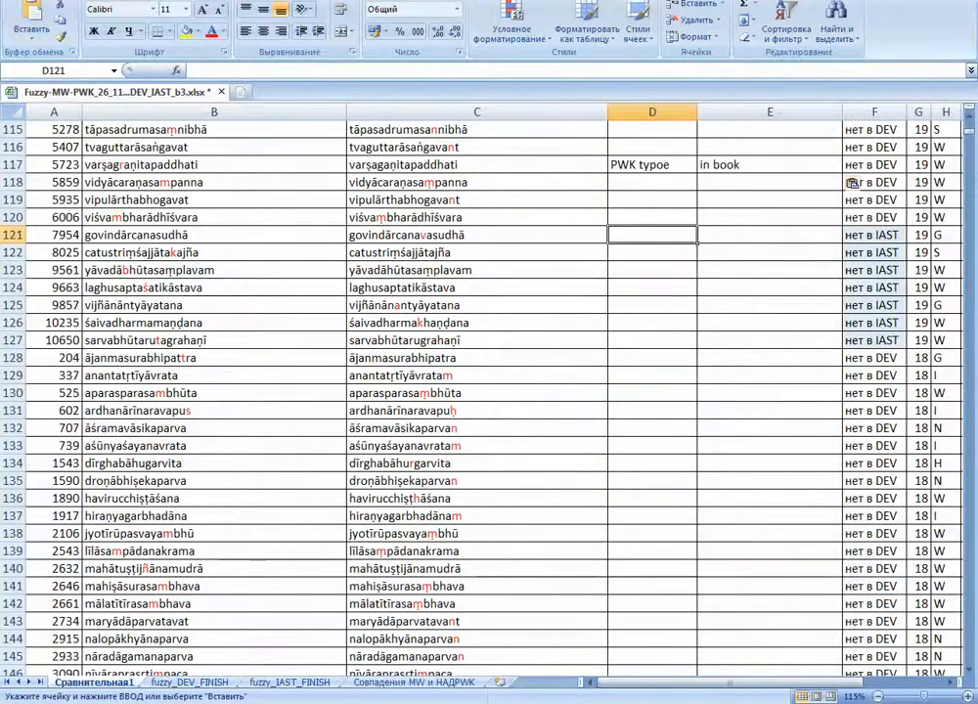
scroll("down", 3)
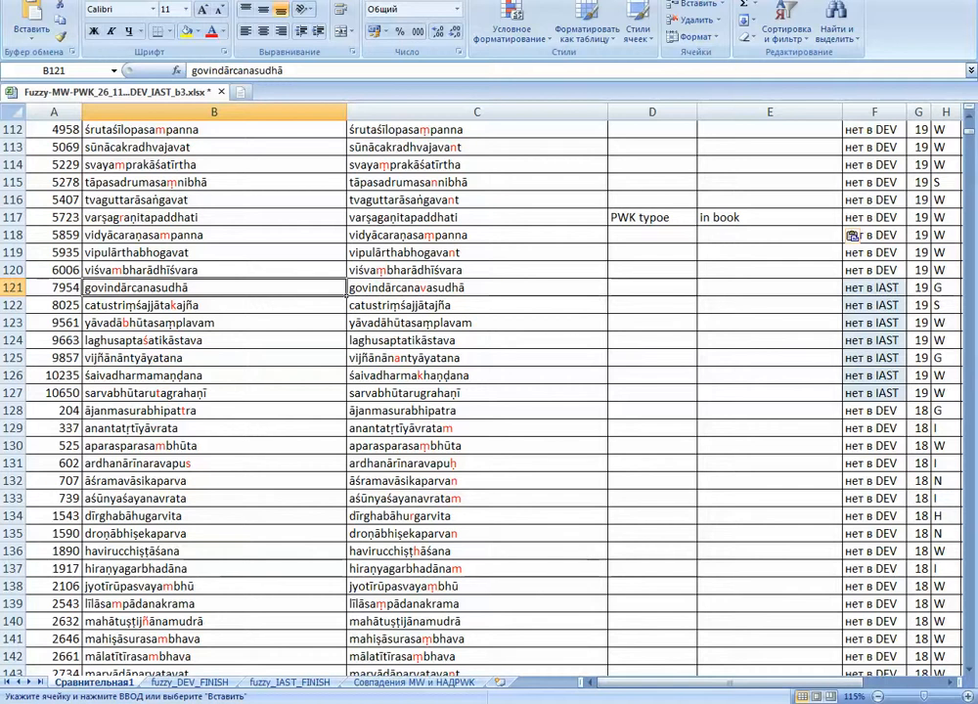
left_click(652, 288)
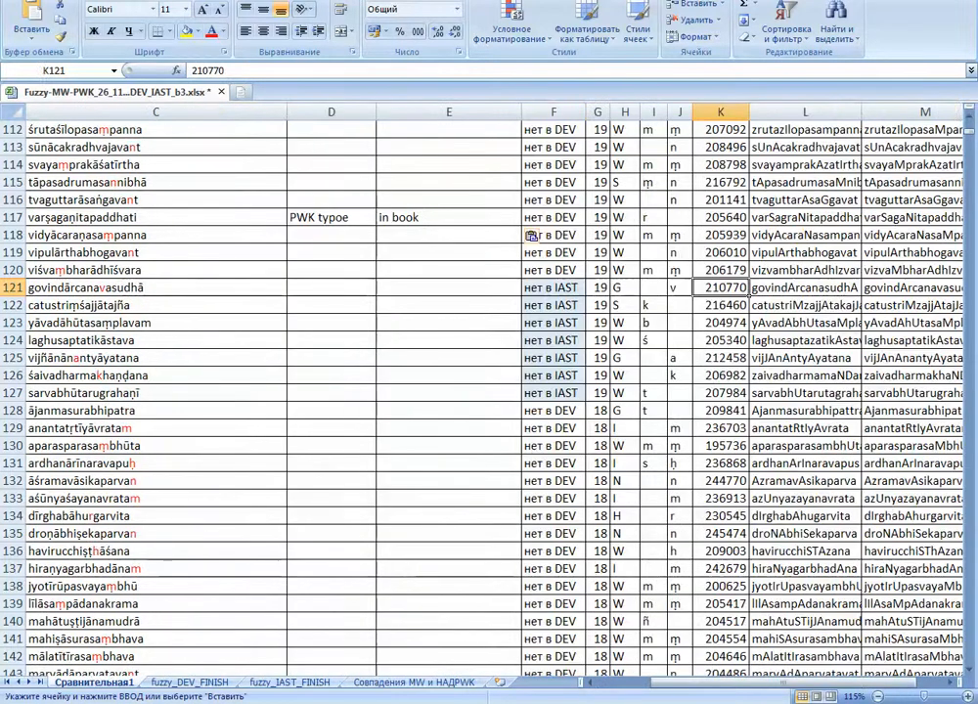
left_click(806, 288)
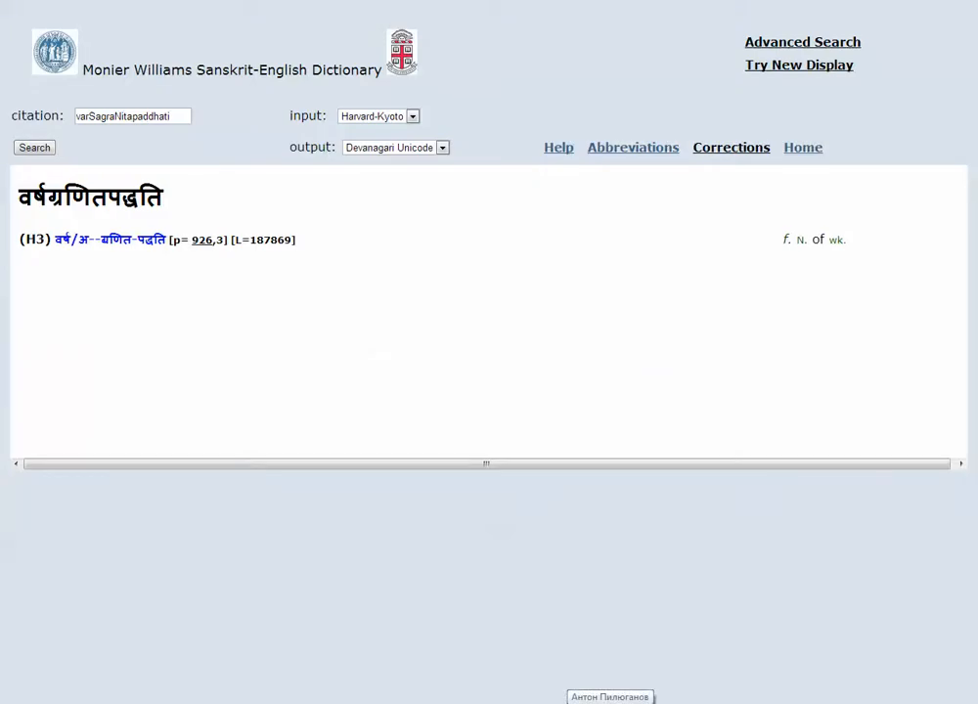
Search govindArcanasudhA in the Monier-Williams dictionary.
left_click(34, 147)
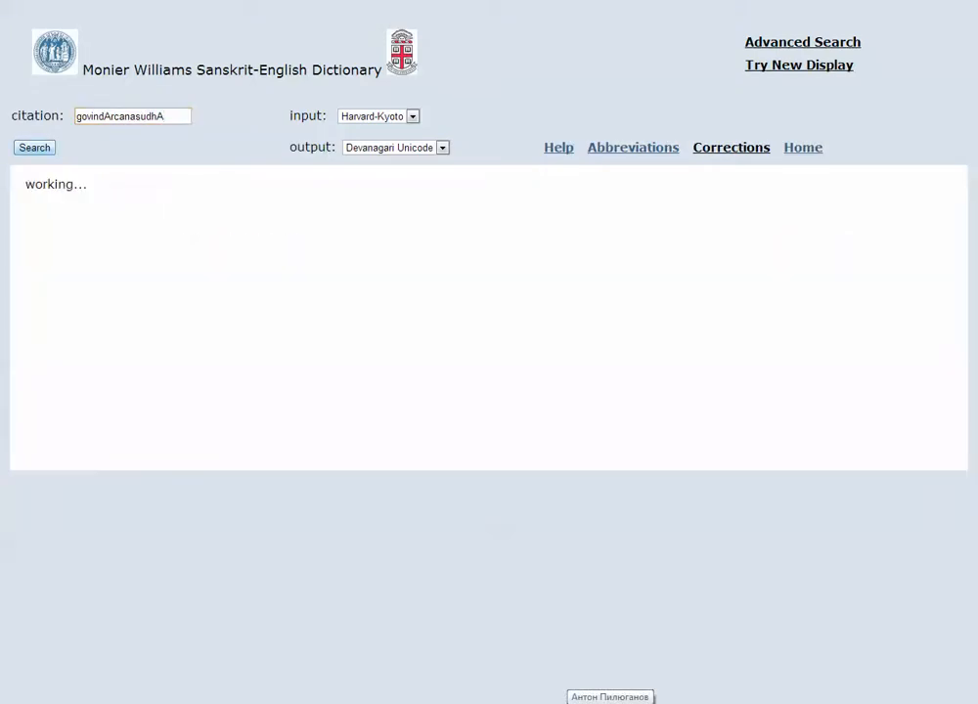
left_click(35, 146)
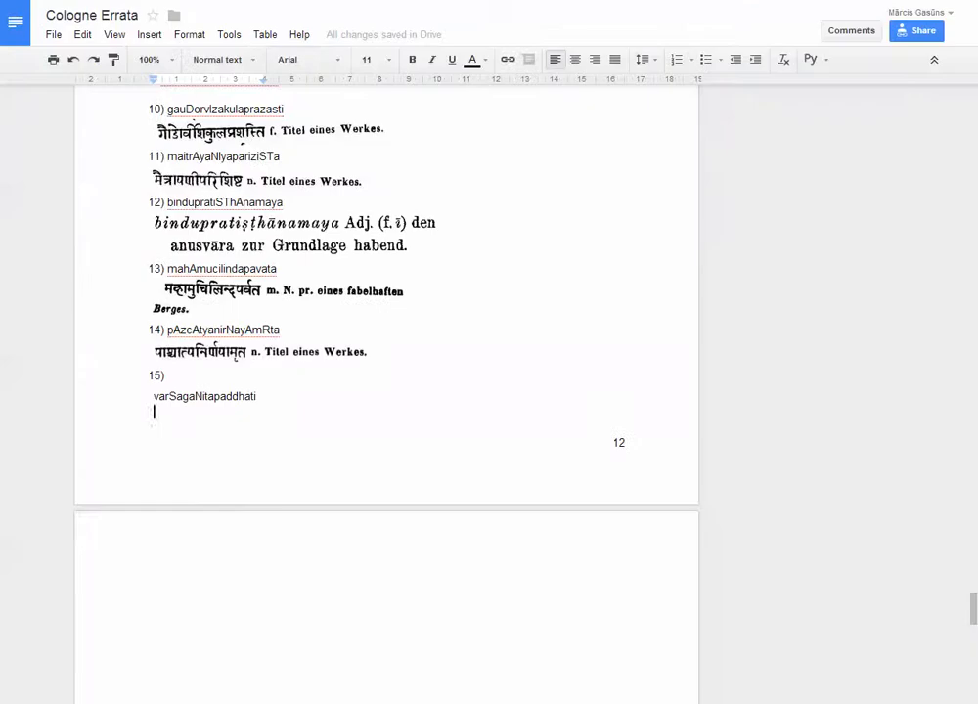
Add entry '16)' with govindArcanavasudhA at the end of the errata list.
type("1")
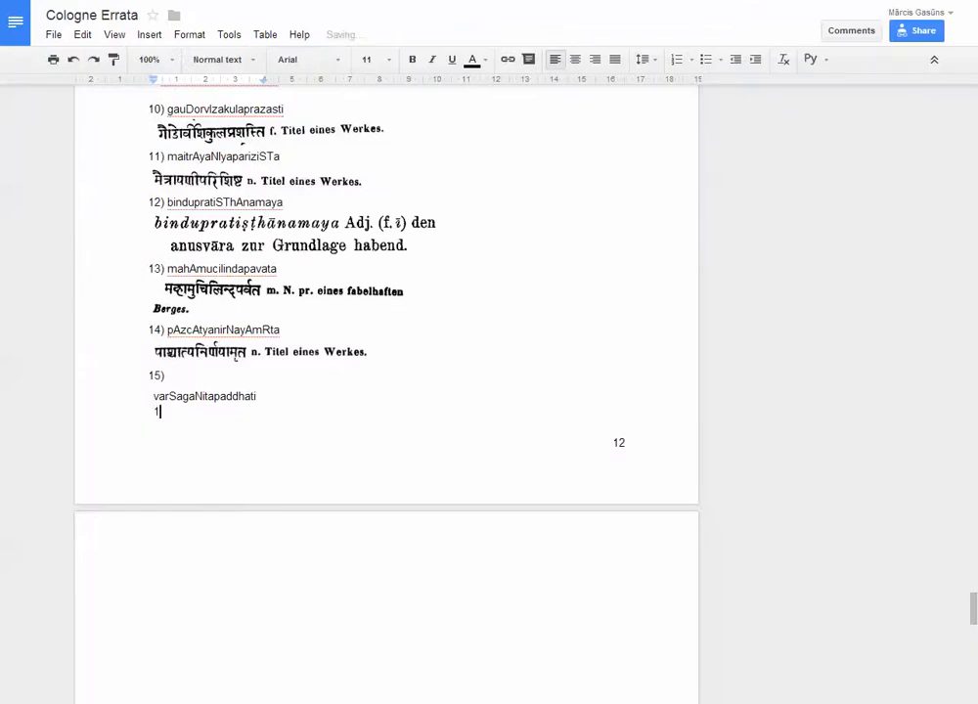
type("6)")
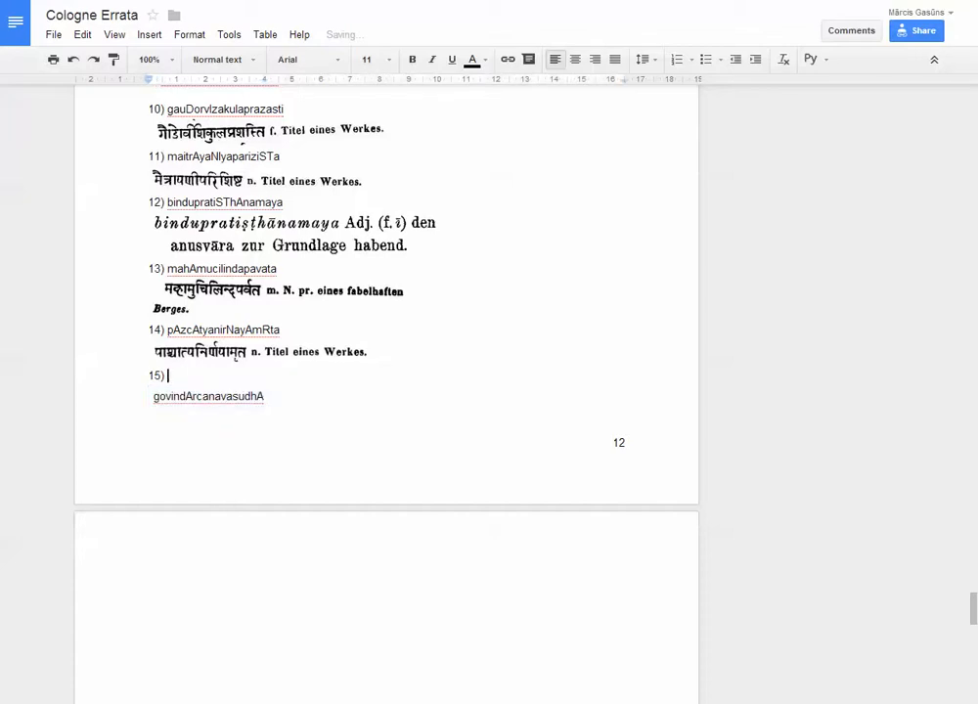
scroll("down", 3)
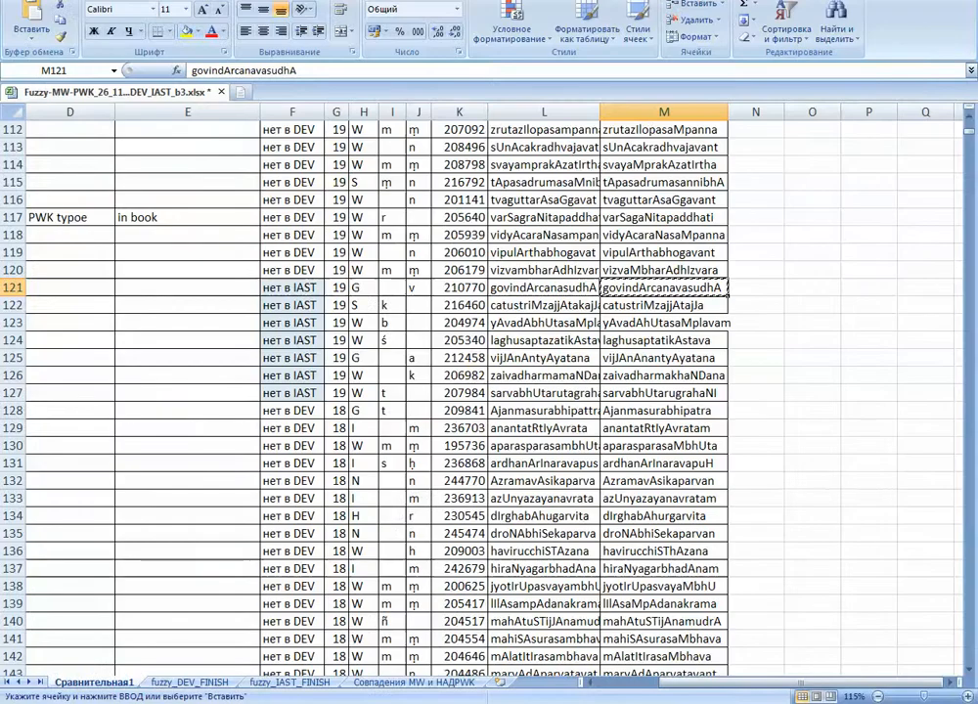
left_click(544, 286)
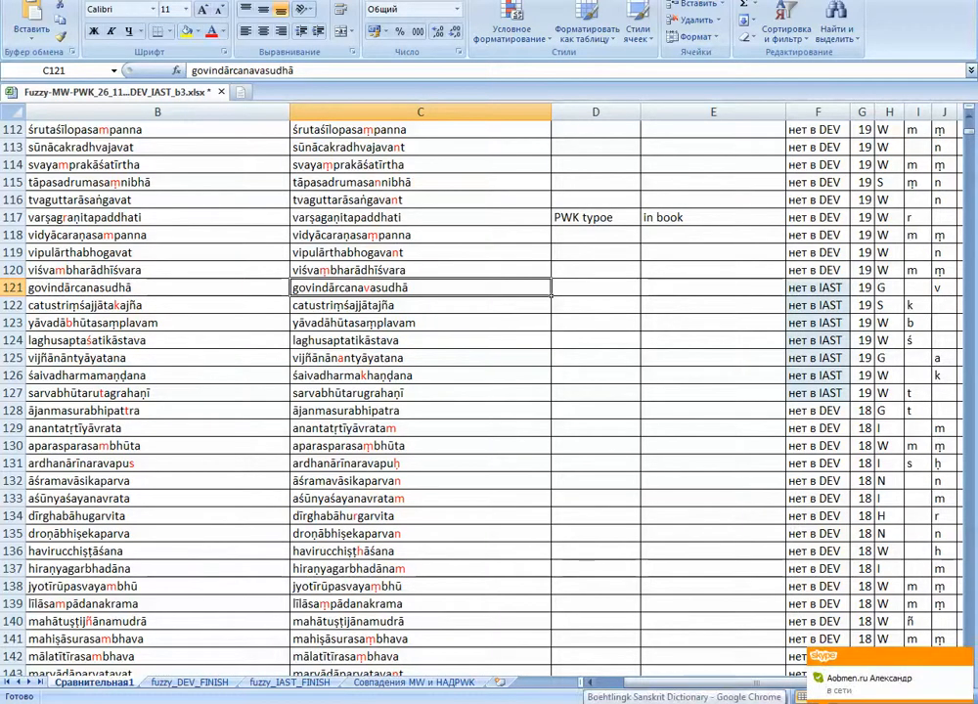
Look up govindArcanasudhA in the PWG dictionary after the empty PWK search.
left_click(681, 696)
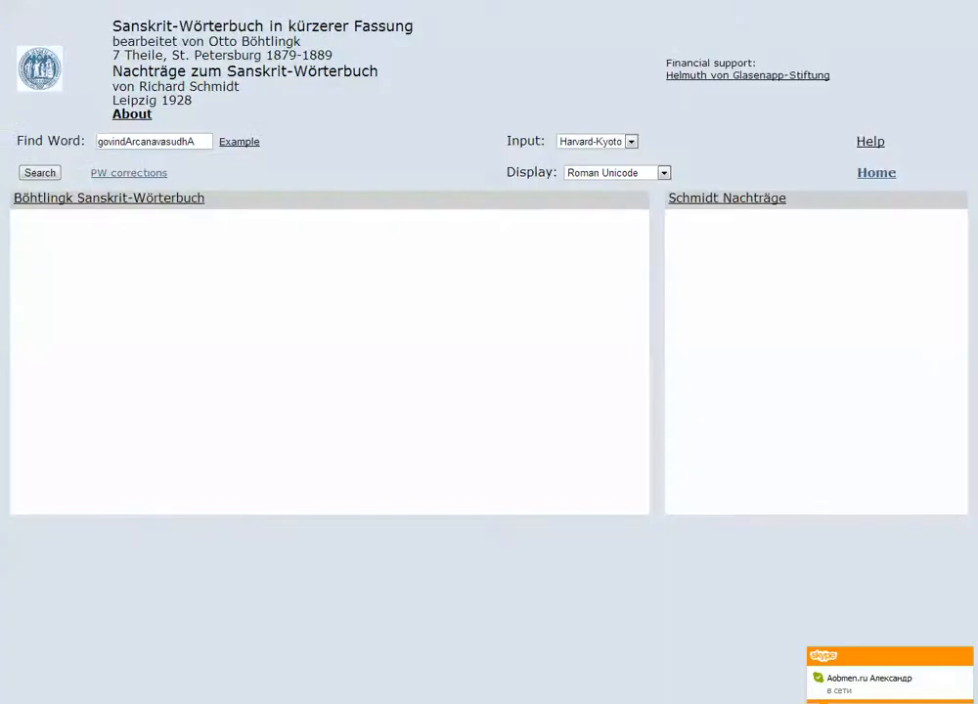
left_click(39, 173)
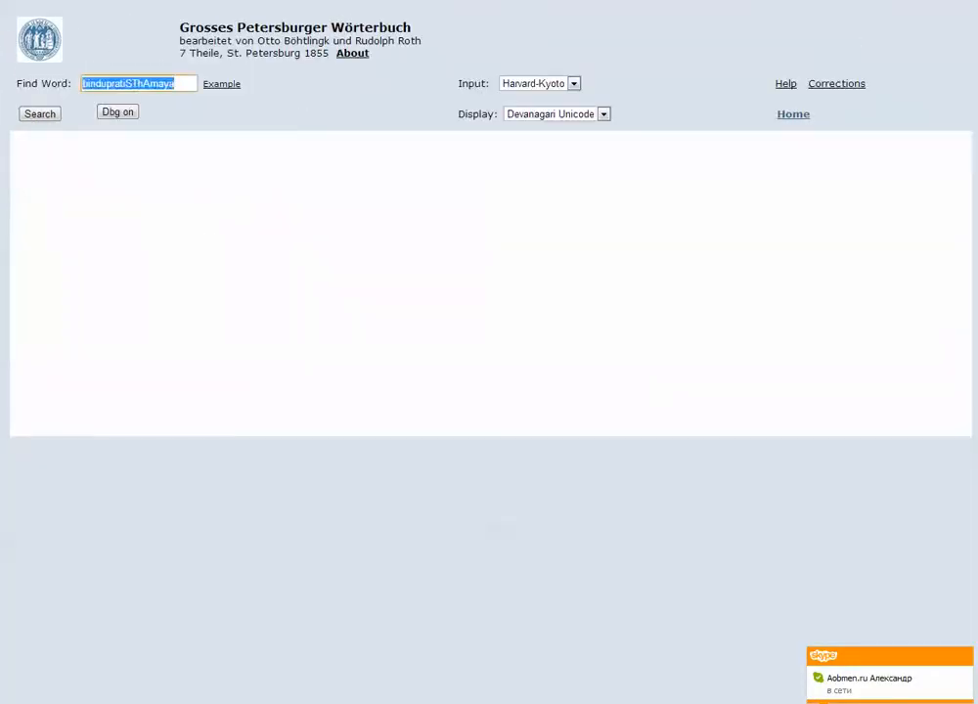
left_click(39, 113)
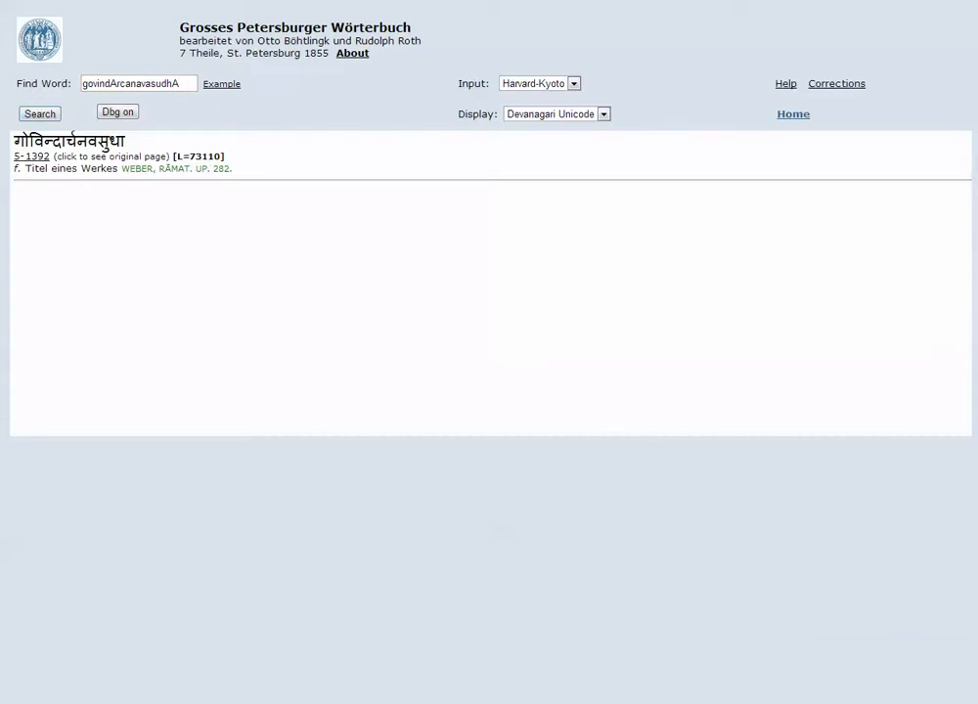
mouse_move(31, 156)
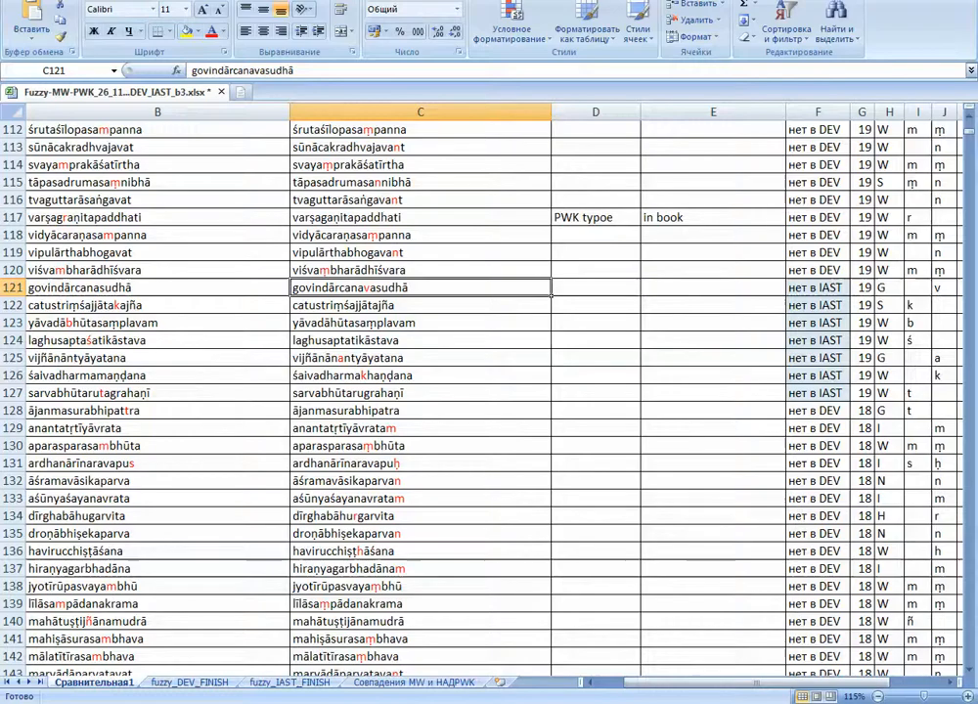
Enter 'PWG typoe' in column D for govindārcanasudhā and review the list further down.
left_click(595, 286)
type("PWG typoe")
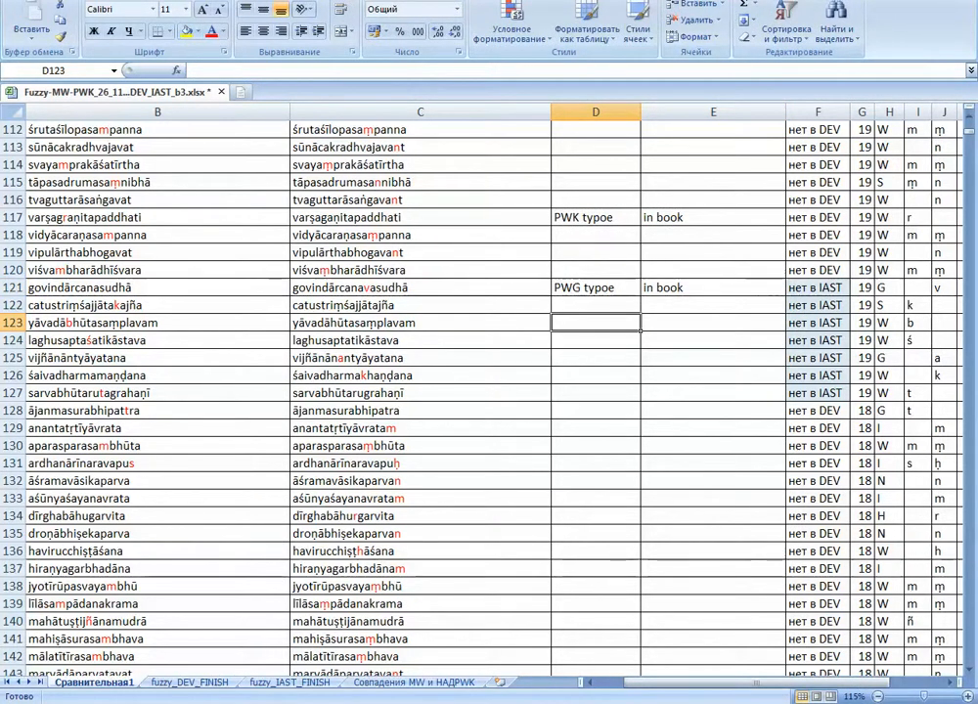
scroll("down", 3)
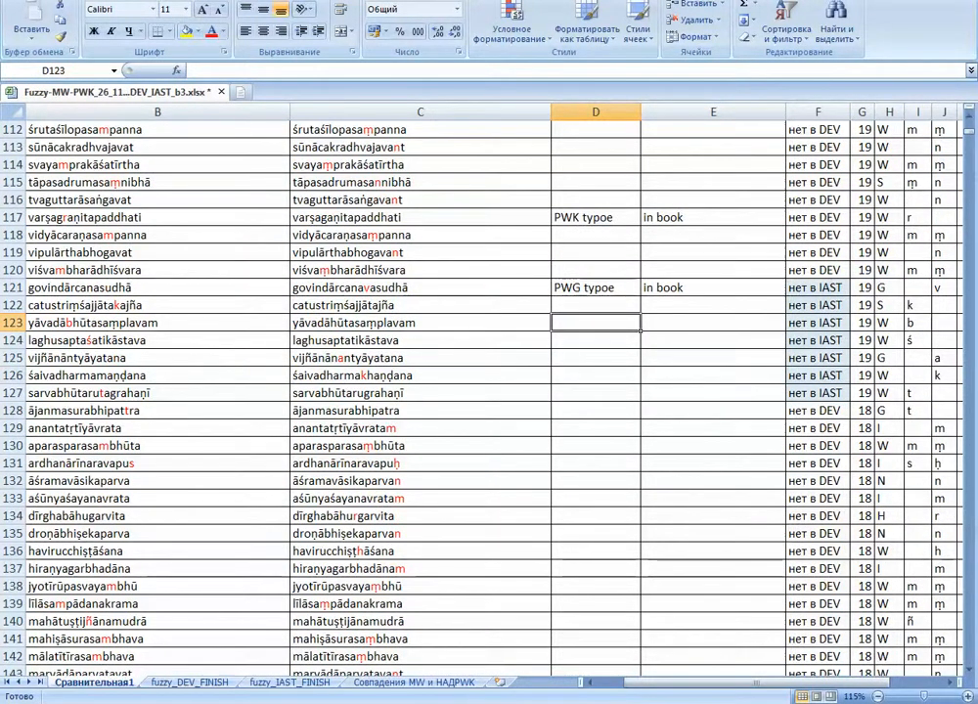
scroll("down", 3)
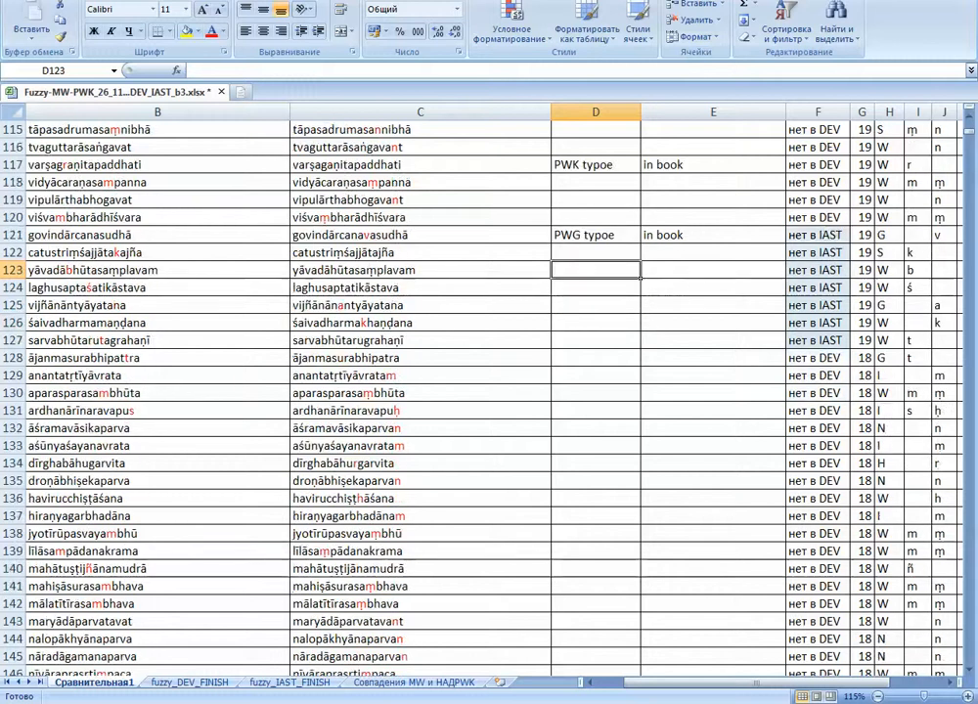
scroll("down", 3)
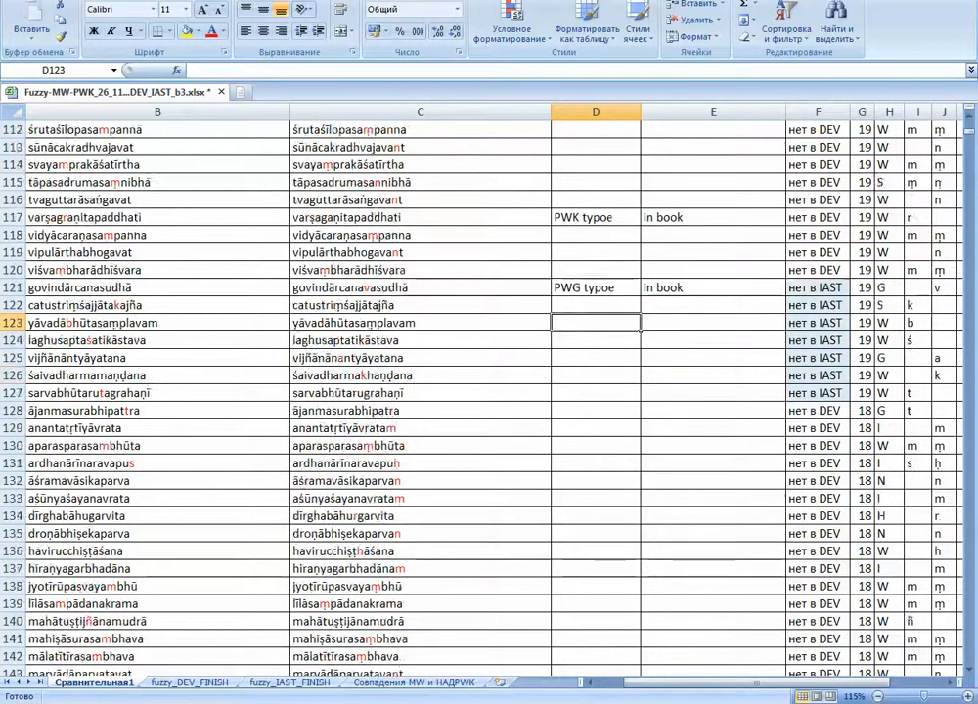
scroll("down", 3)
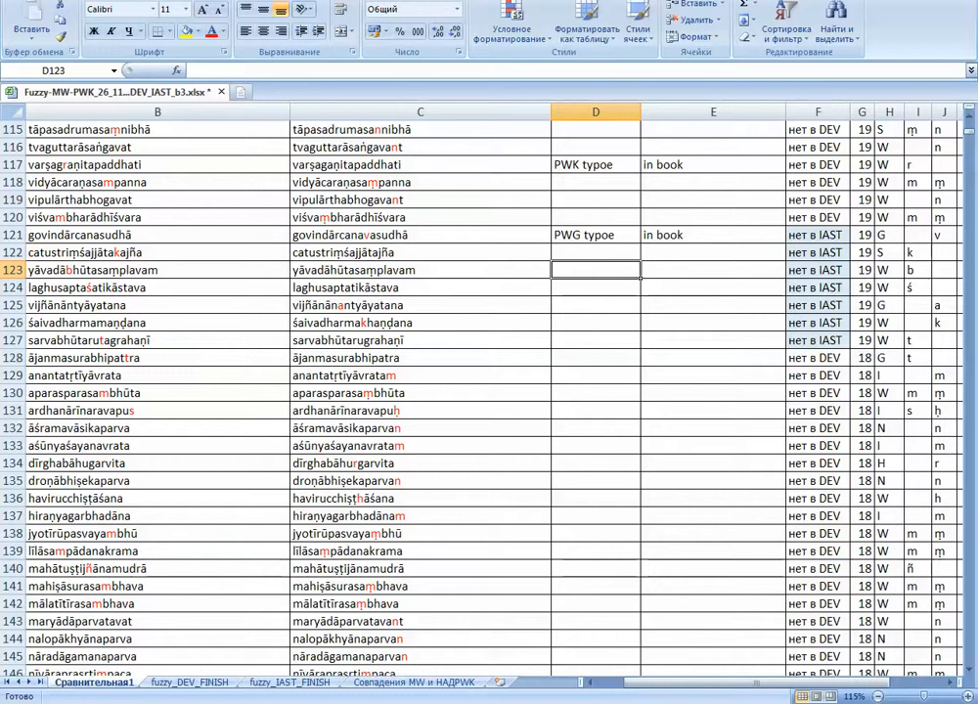
Enter a 1 flag in column D for rows 122 through 128 of the fuzzy comparison list.
type("1")
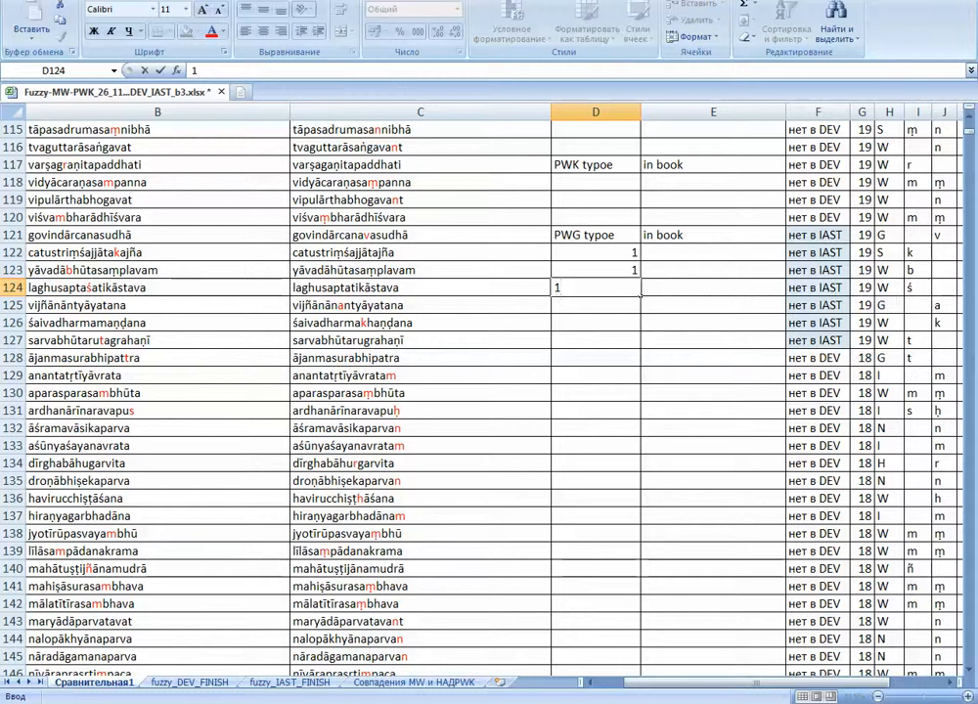
type("1")
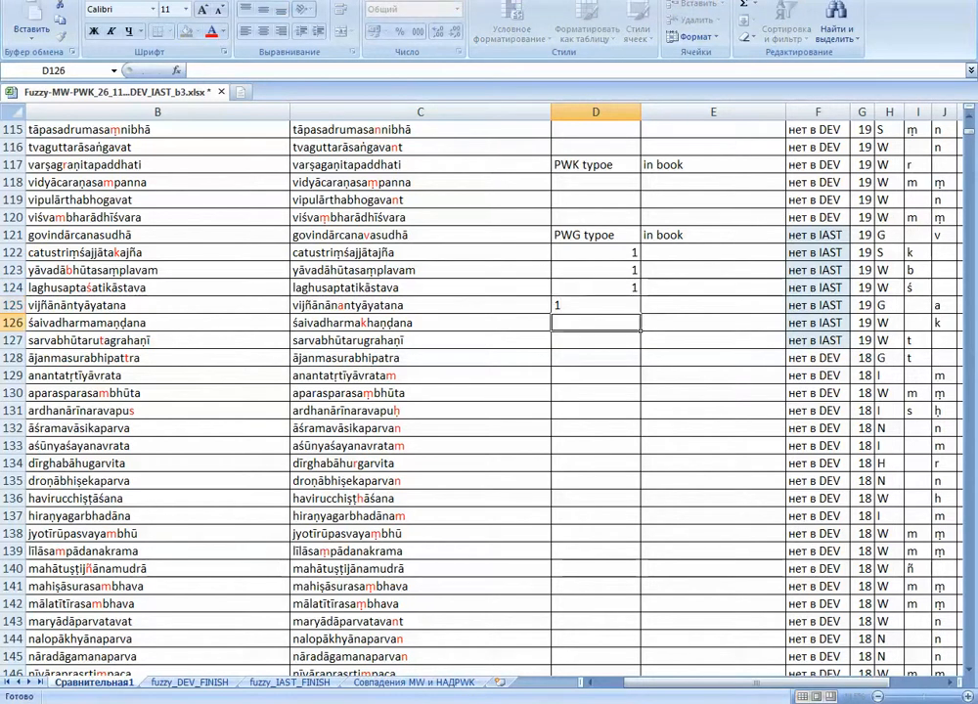
type("1")
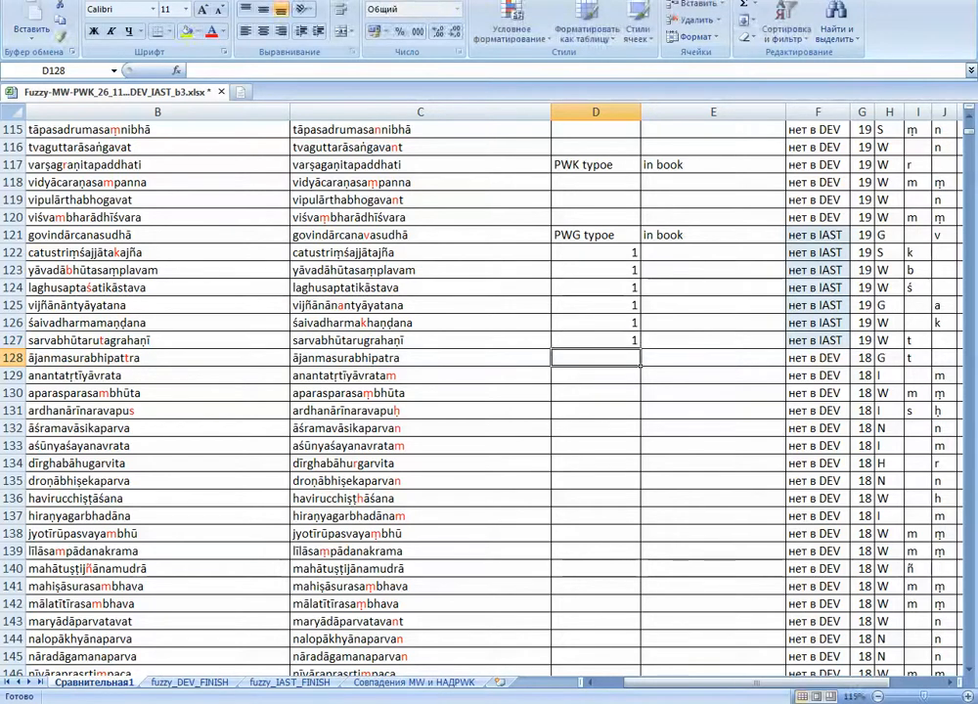
type("1")
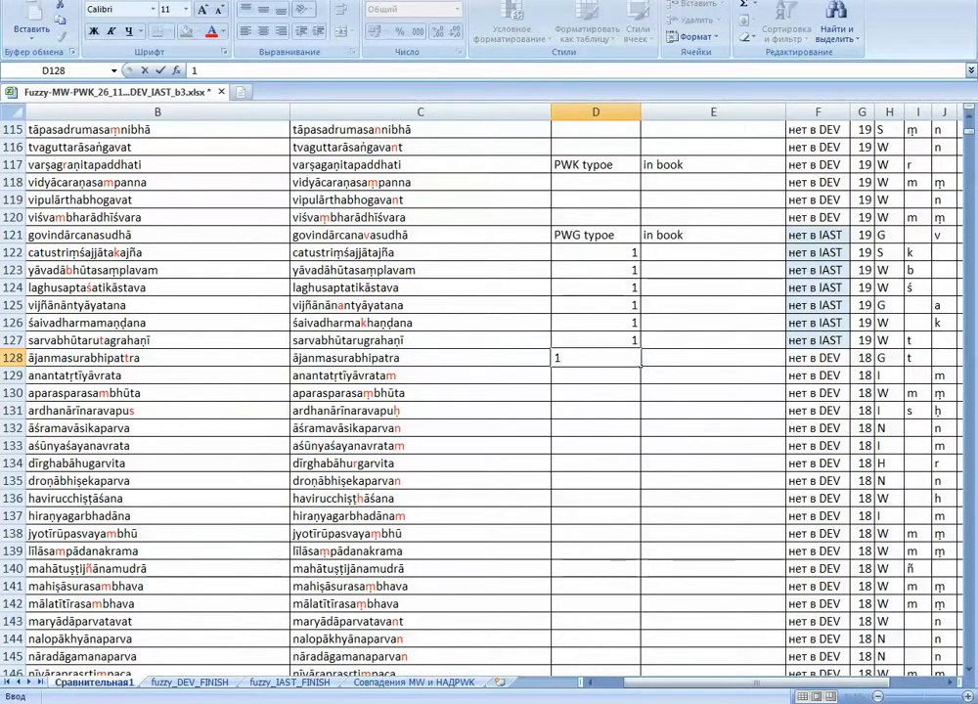
left_click(595, 411)
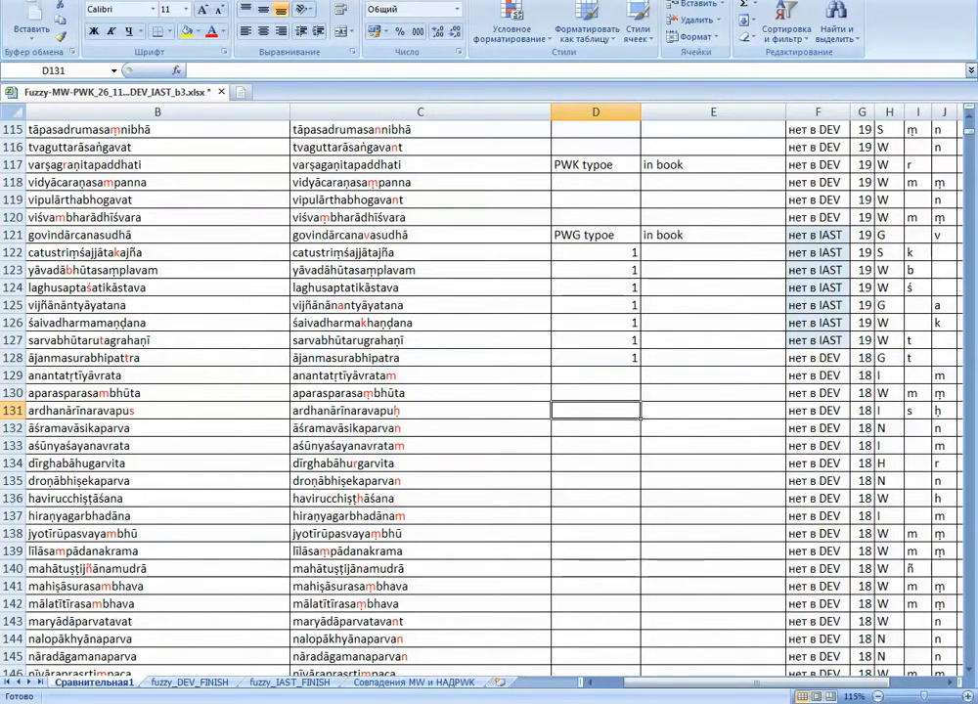
Enter a 1 flag in column D for rows 134 and 140, moving the review past row 145.
scroll("down", 3)
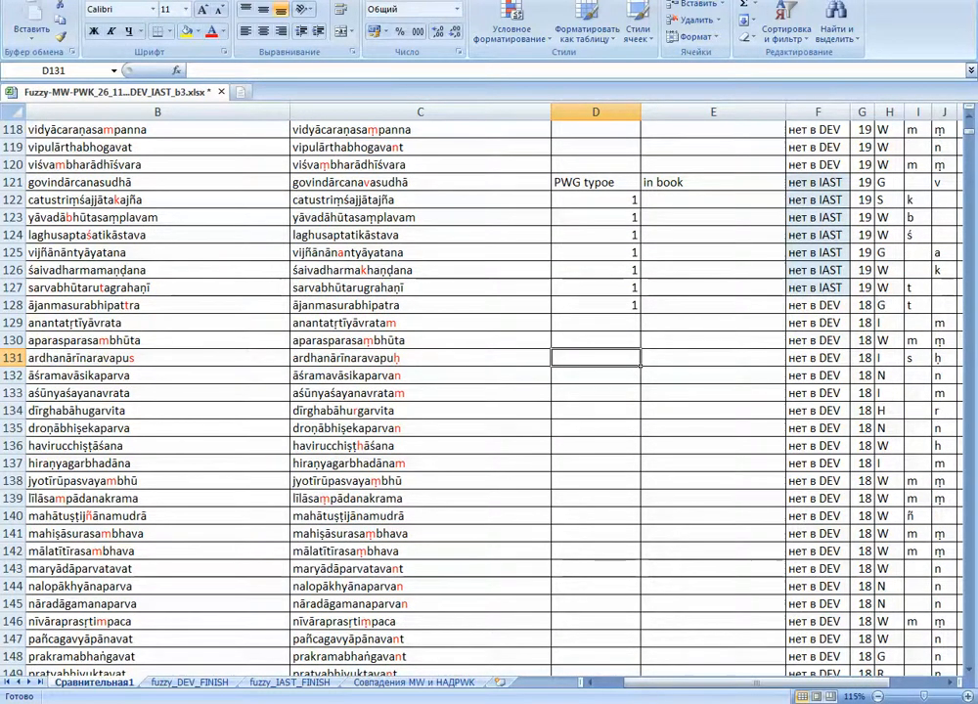
scroll("down", 3)
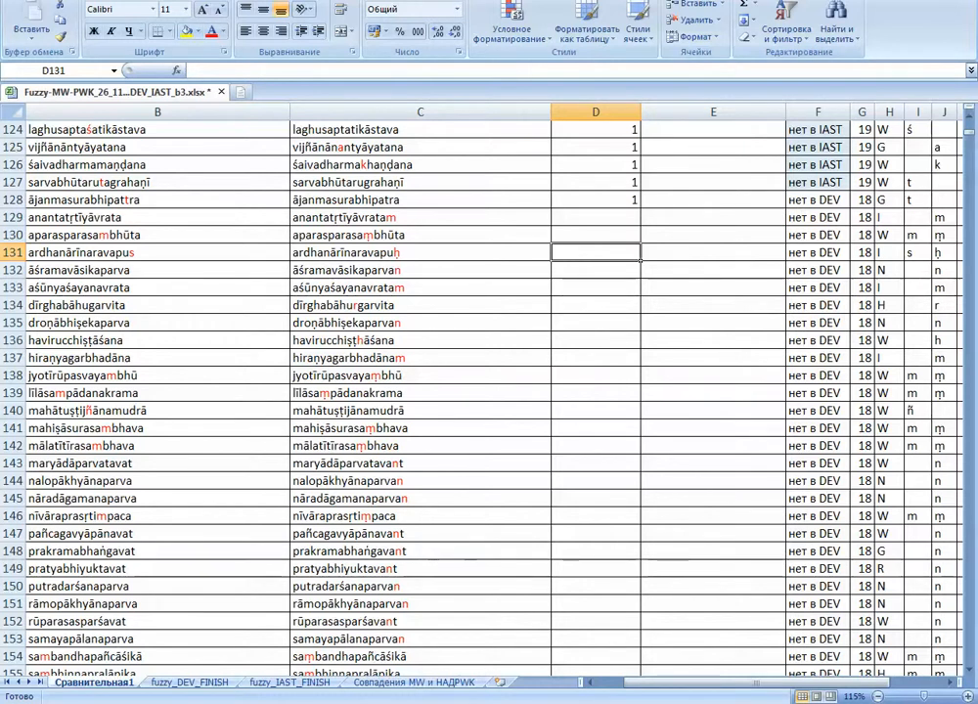
type("1")
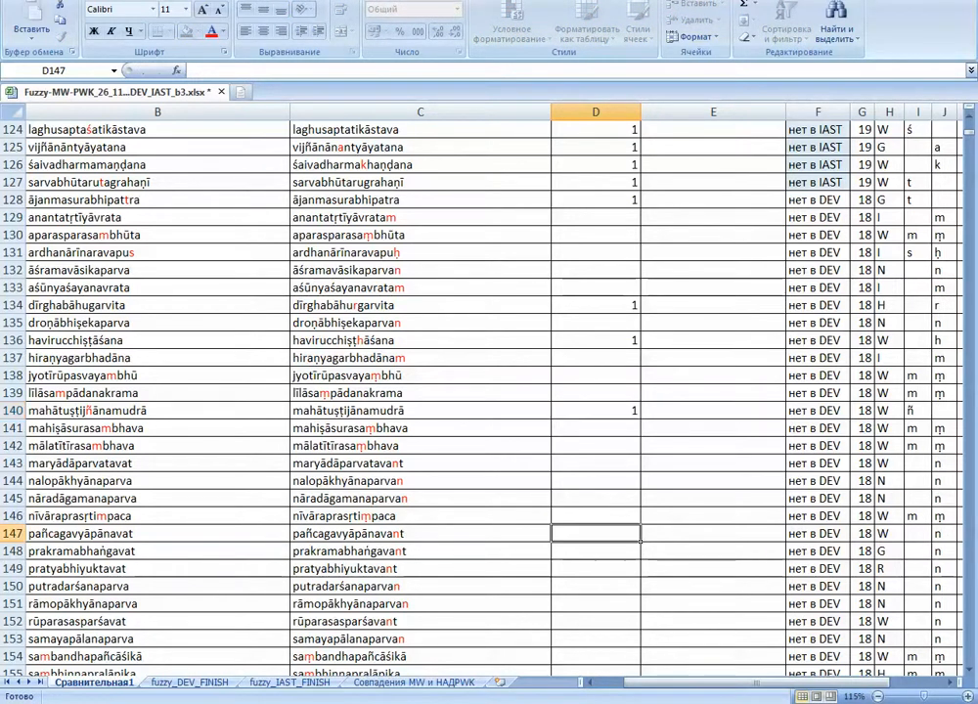
scroll("down", 3)
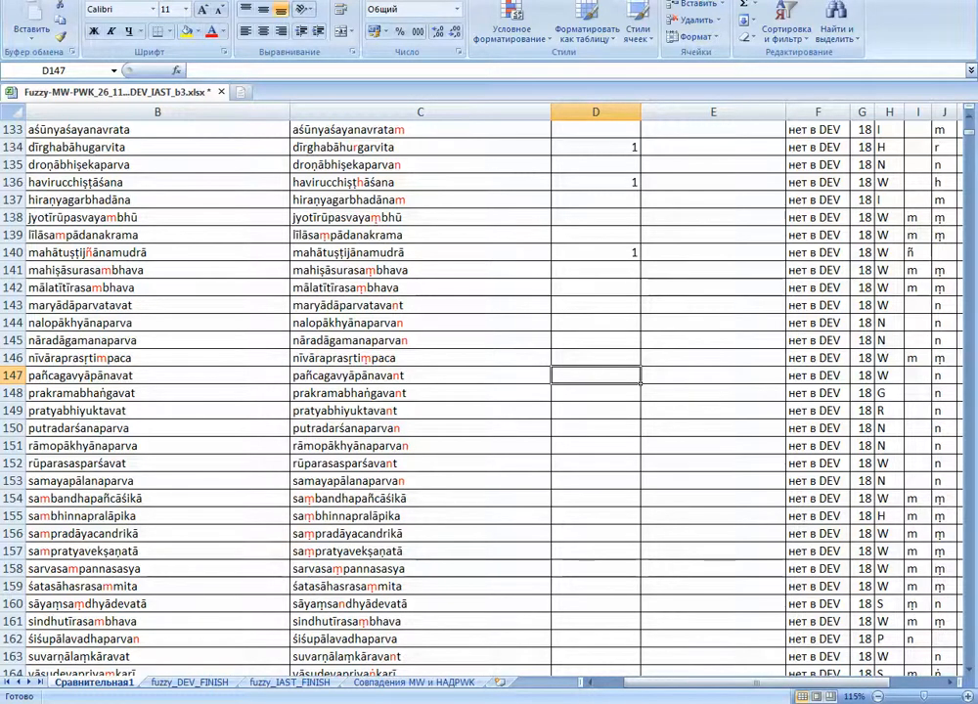
scroll("down", 3)
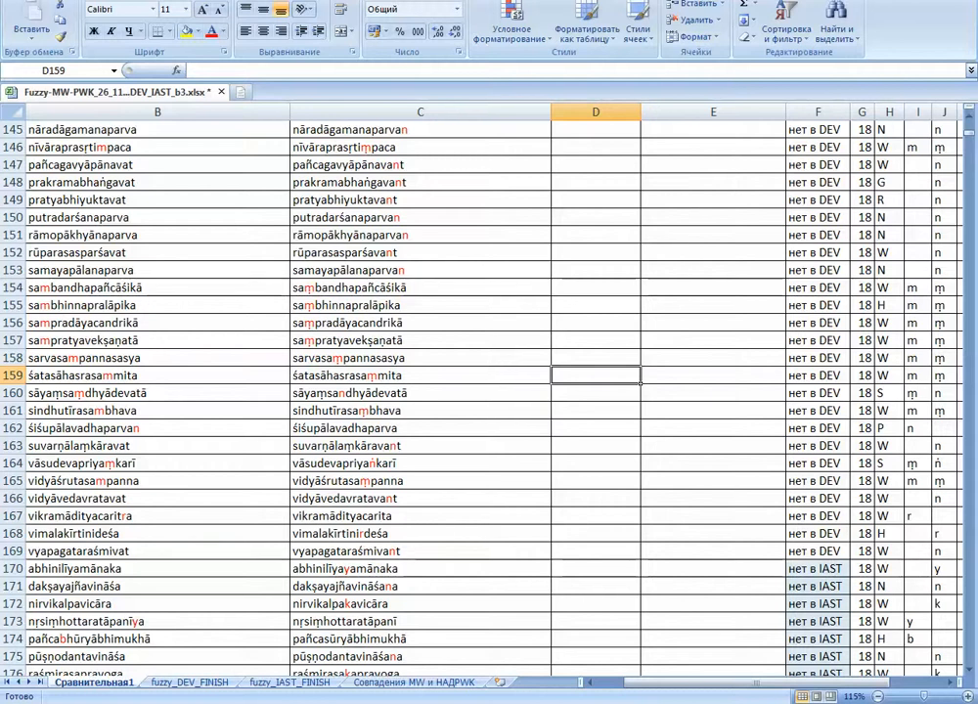
Enter a 1 flag in column D for rows 167, 168, 170 and 172.
scroll("down", 3)
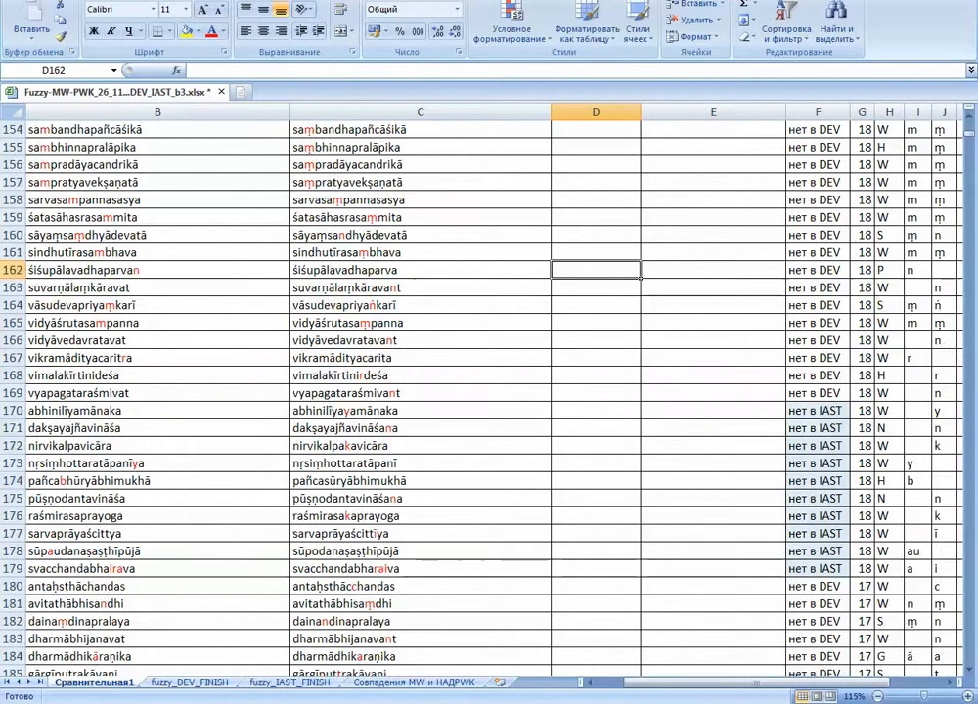
scroll("down", 3)
type("1")
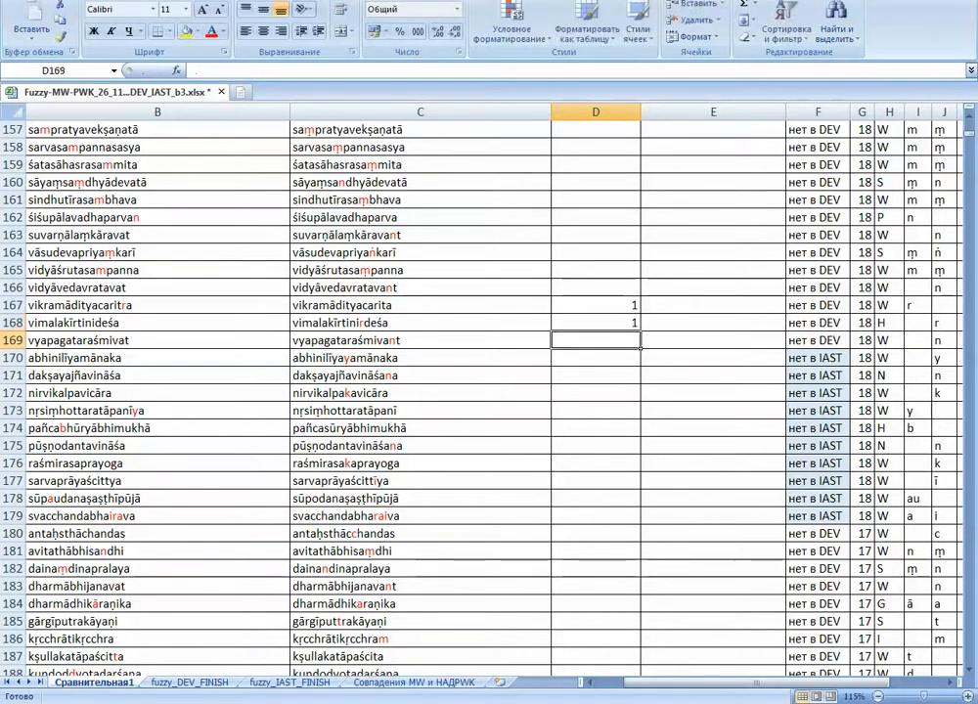
key("Down")
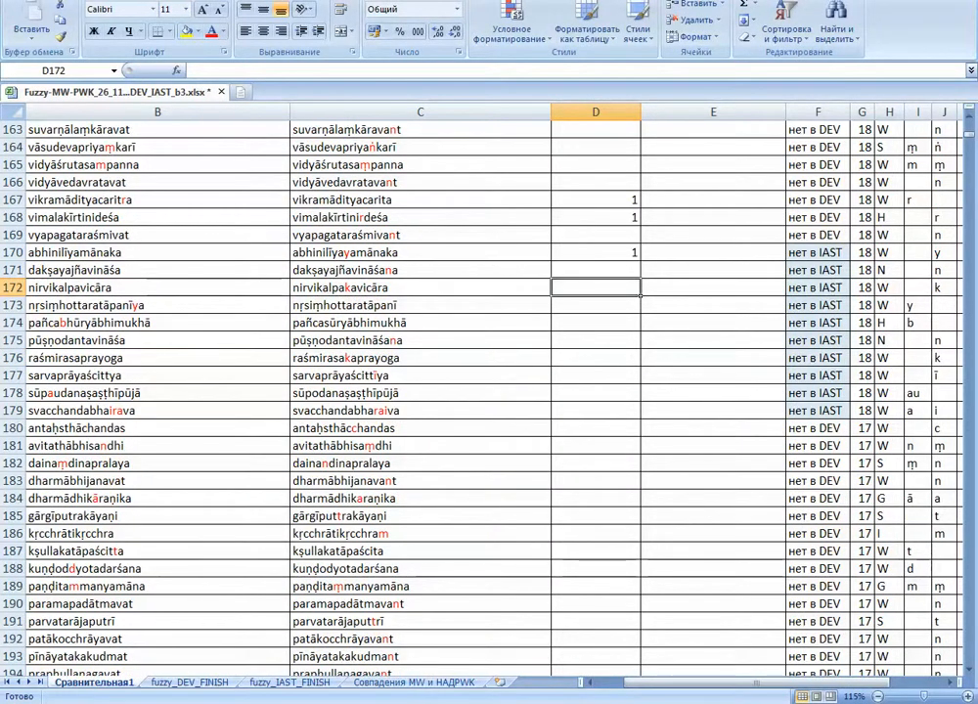
type("1")
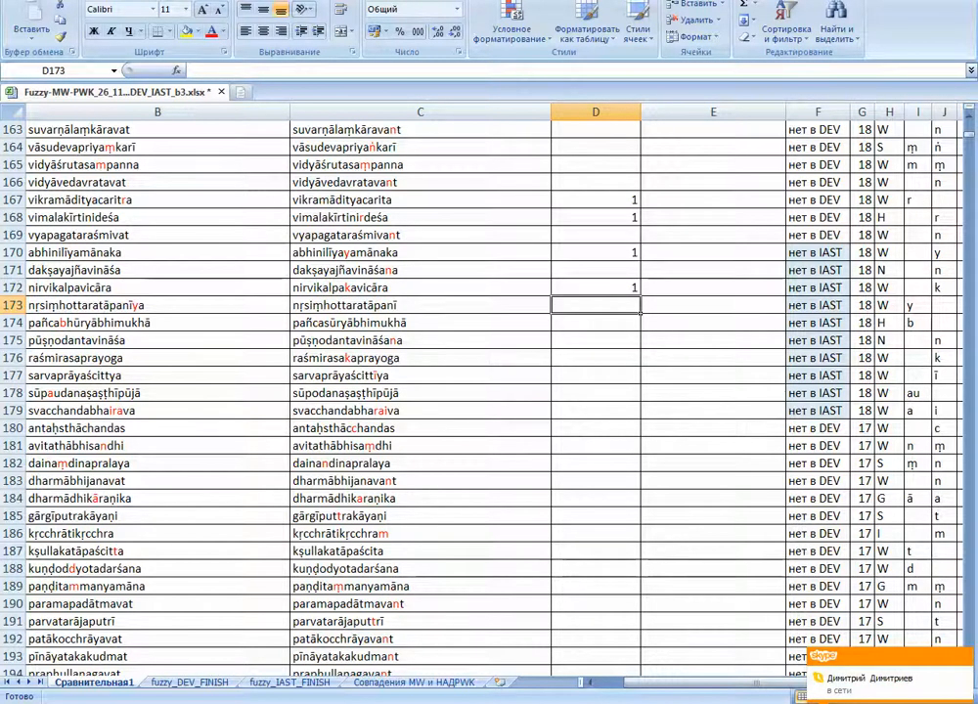
Enter a 1 flag in column D for rows 174 and 177, reaching row 181.
scroll("down", 3)
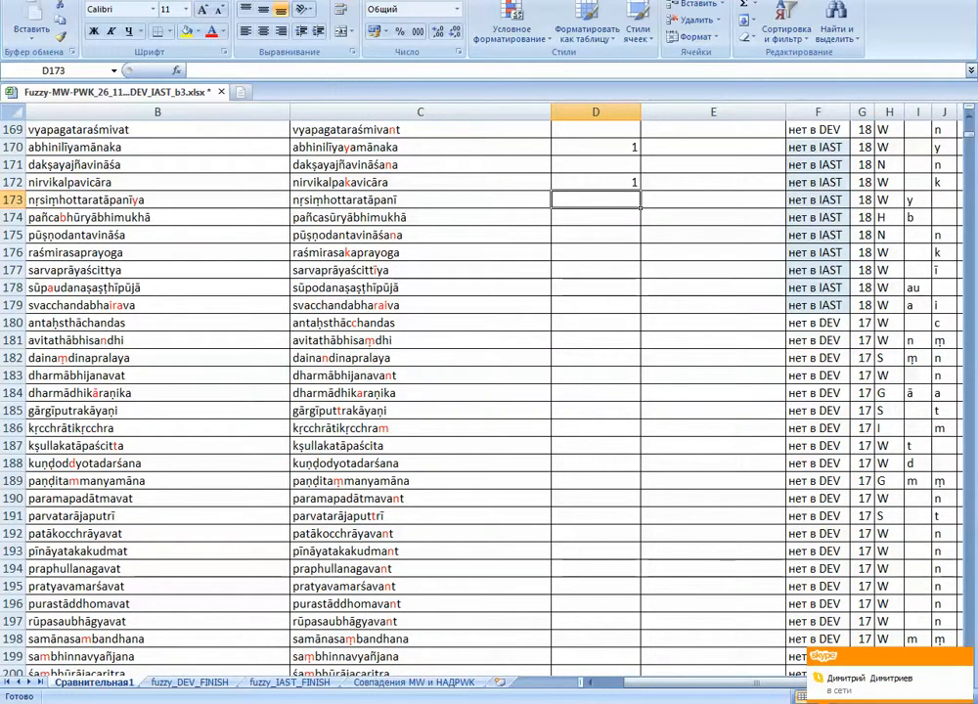
key("Down")
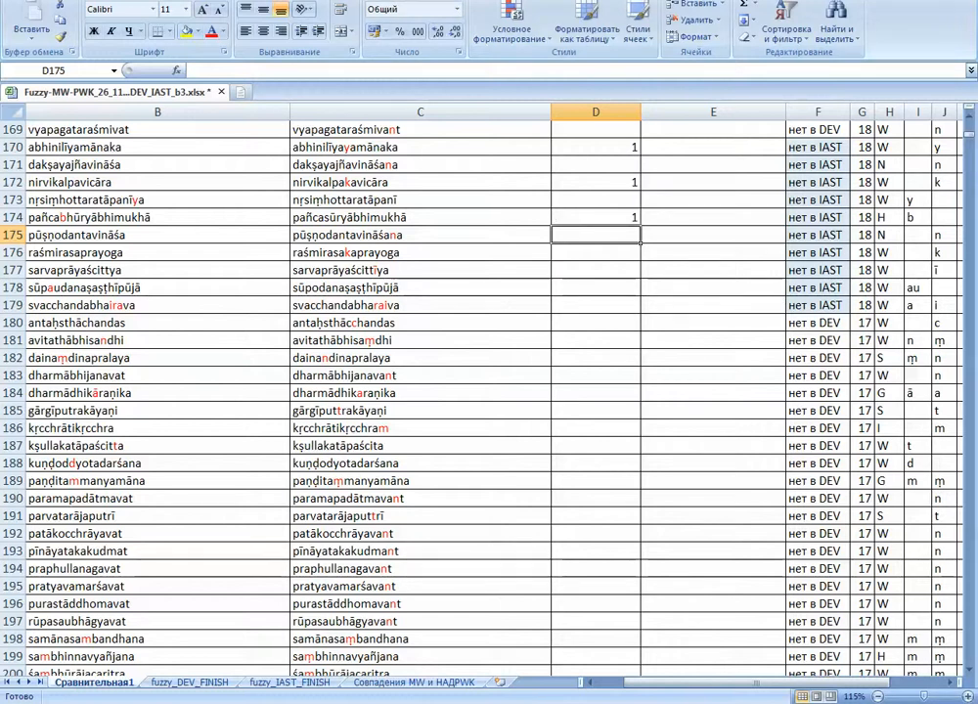
left_click(595, 252)
type("1")
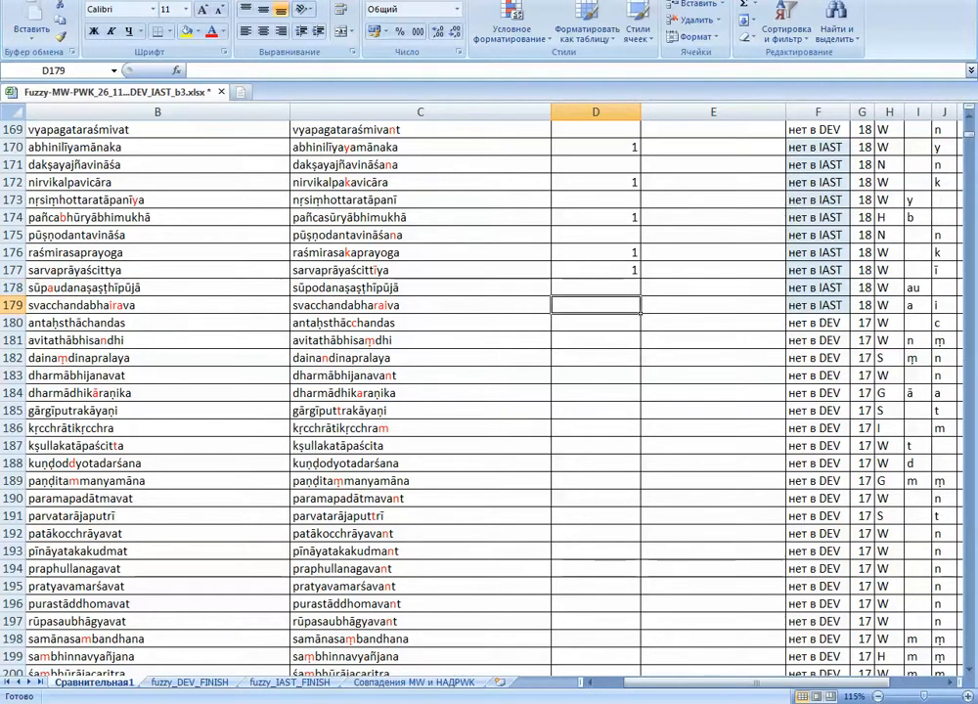
scroll("down", 3)
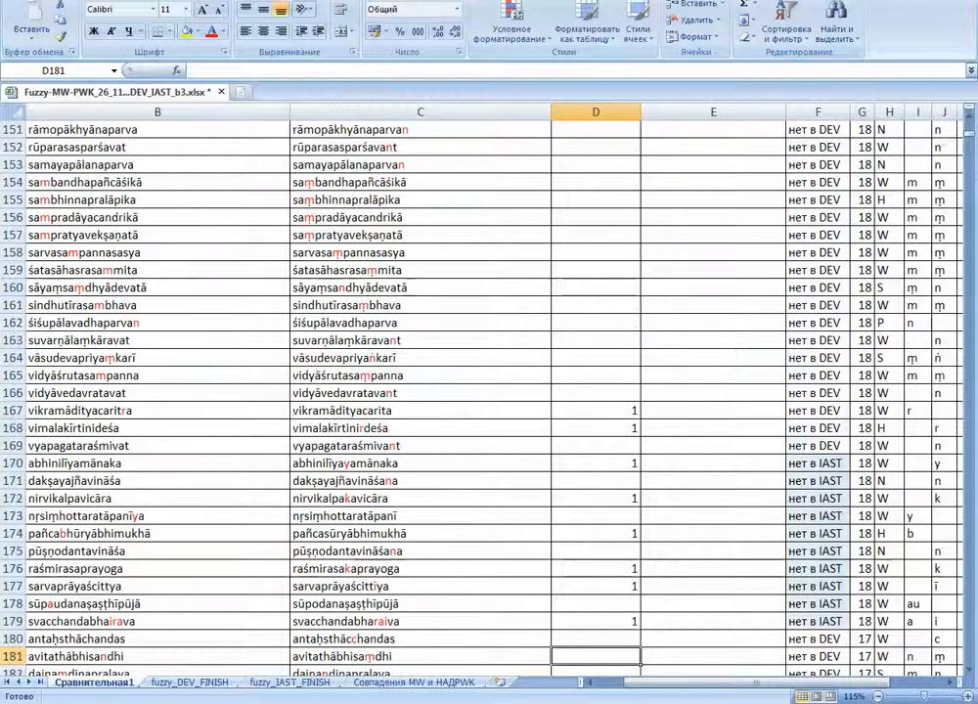
scroll("down", 3)
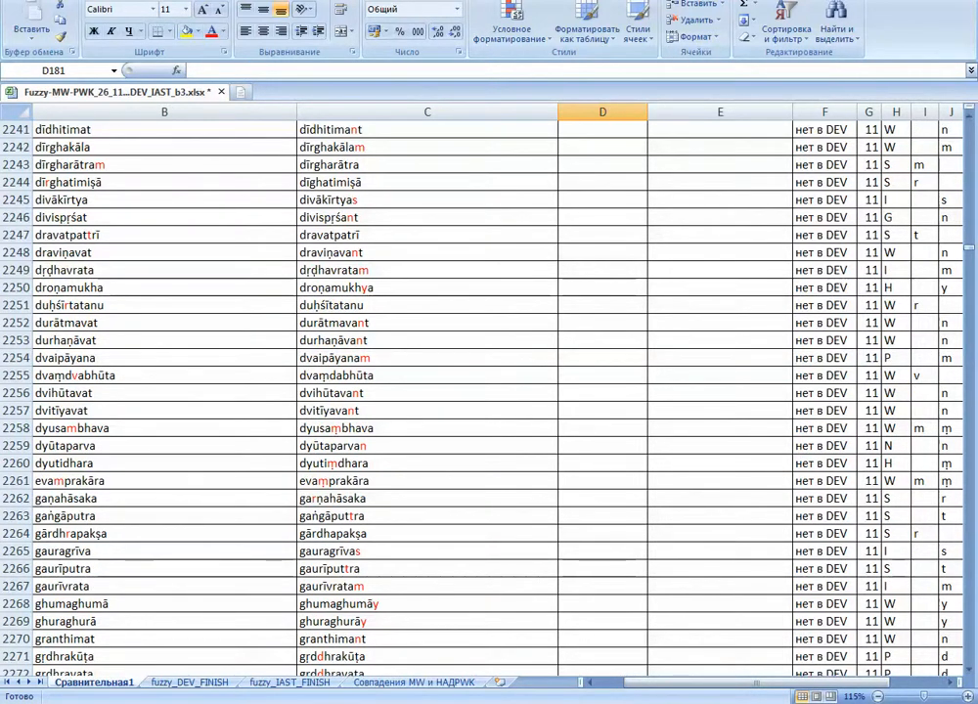
left_click(603, 376)
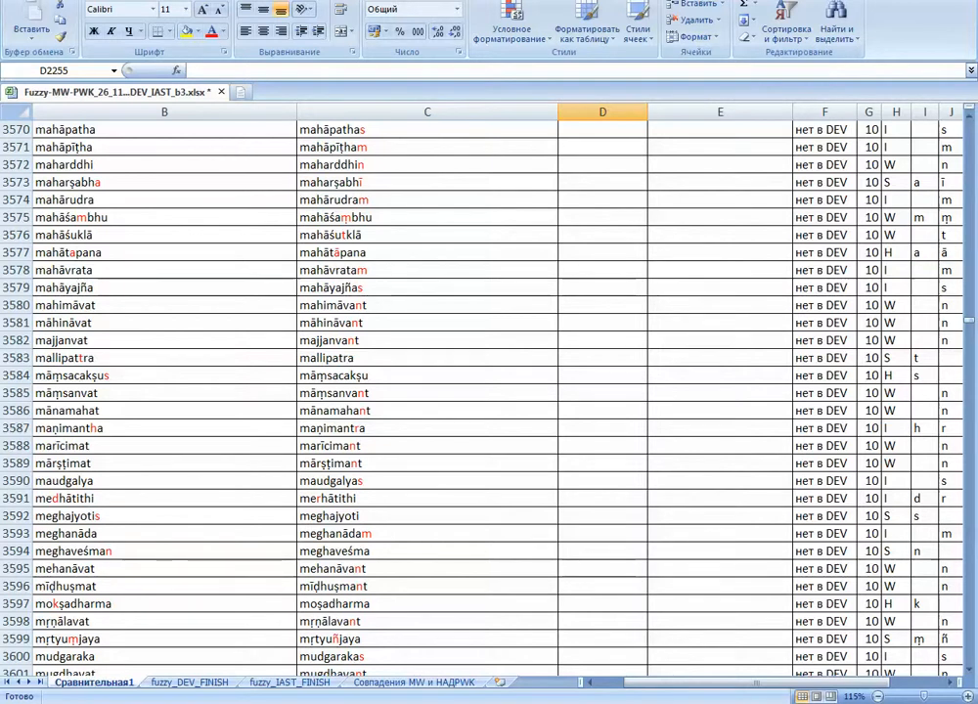
left_click(62, 356)
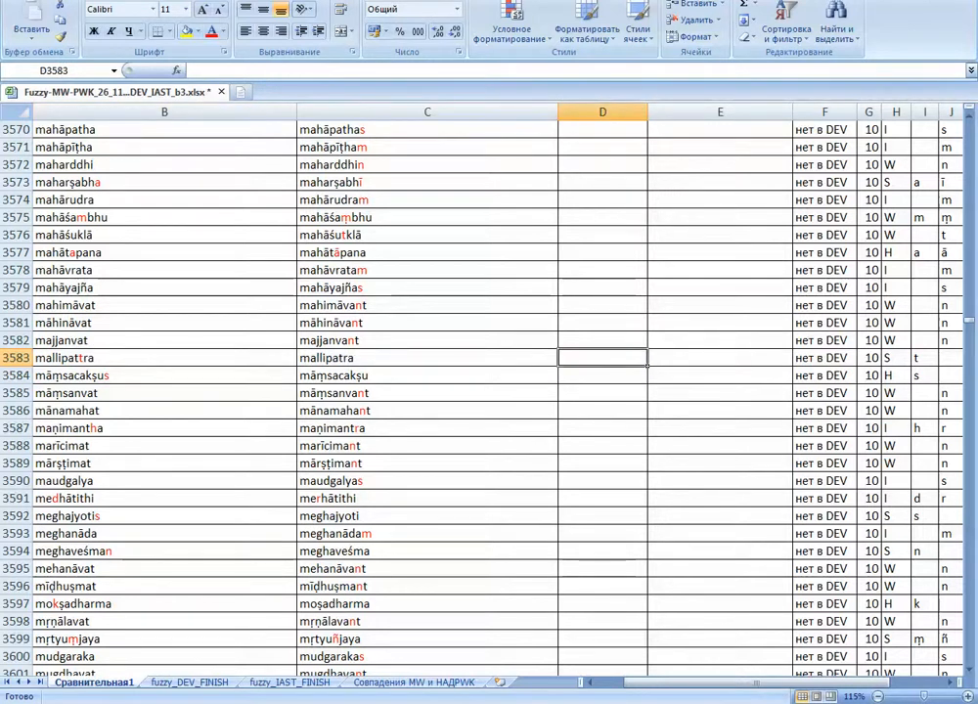
scroll("down", 3)
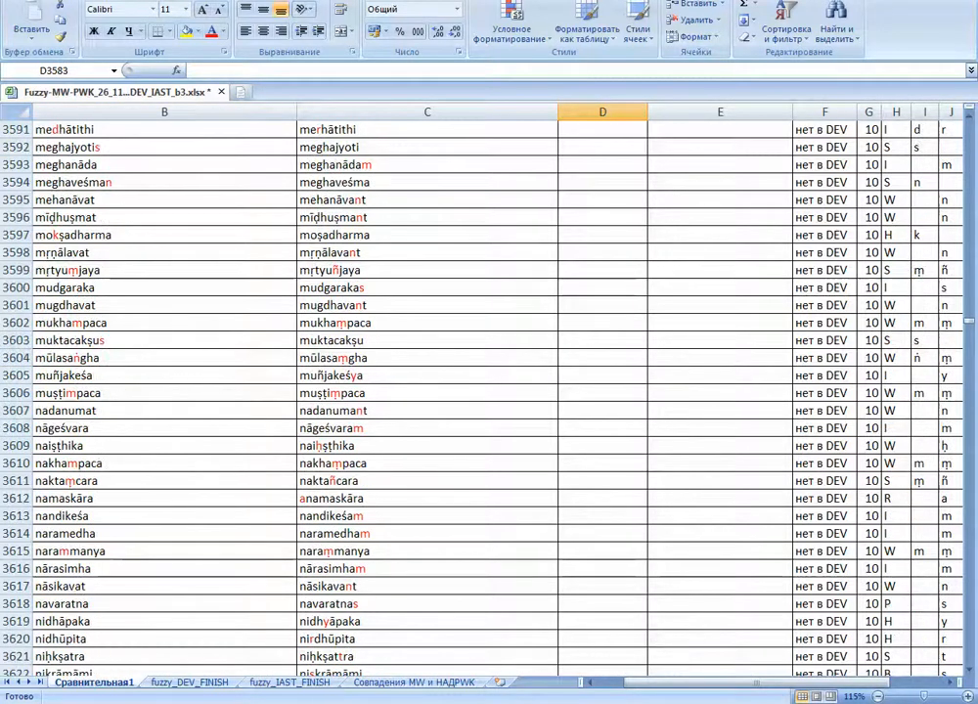